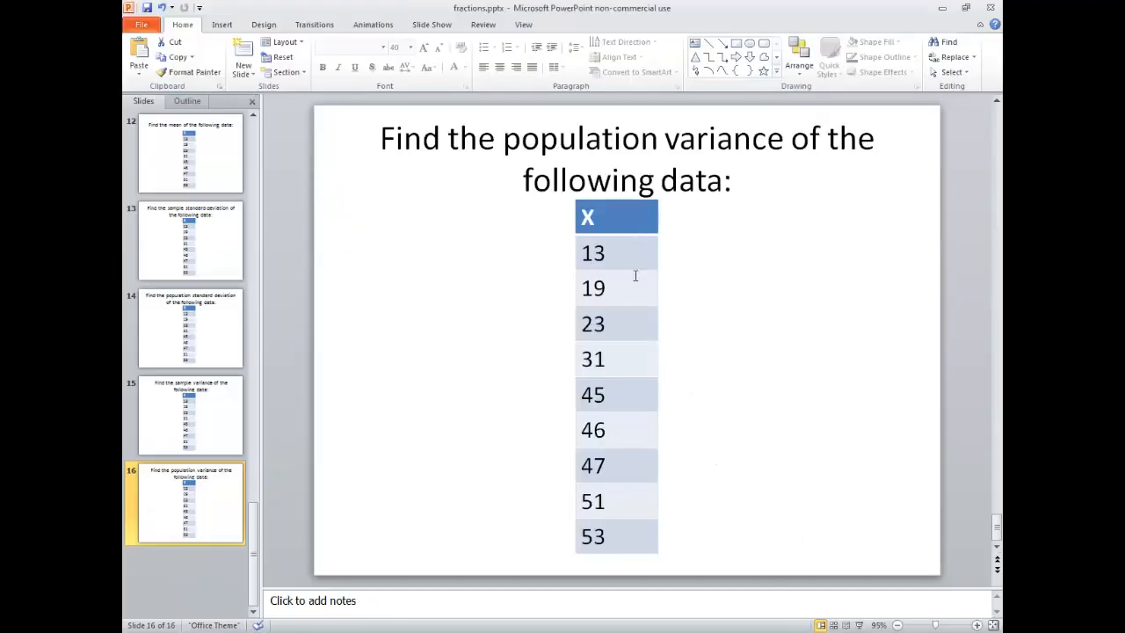
mouse_move(633, 392)
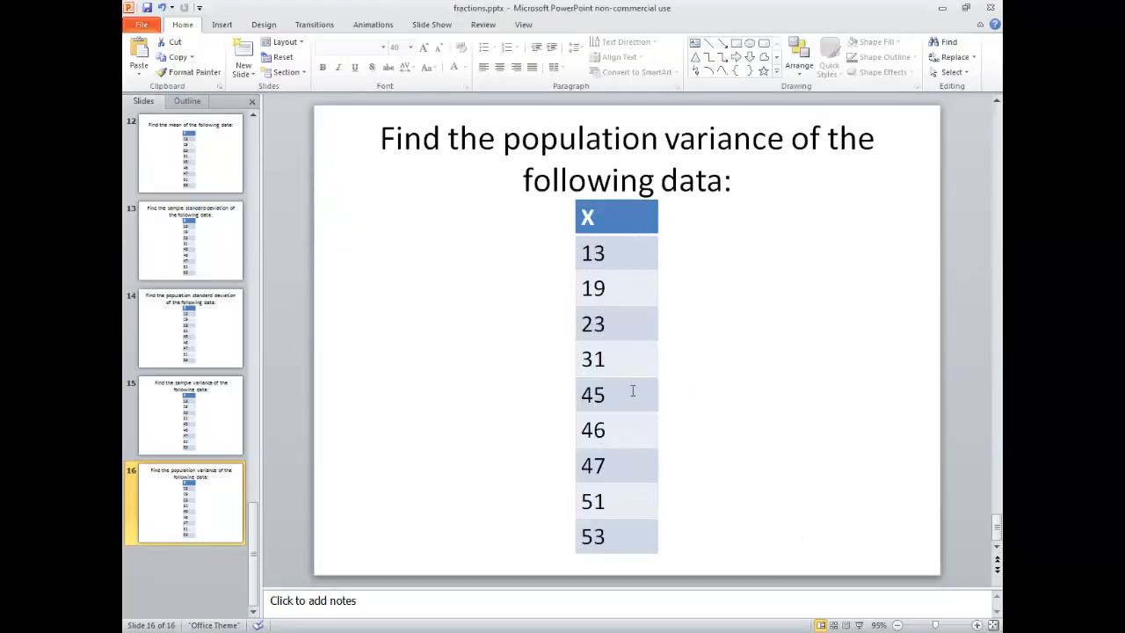
mouse_move(704, 344)
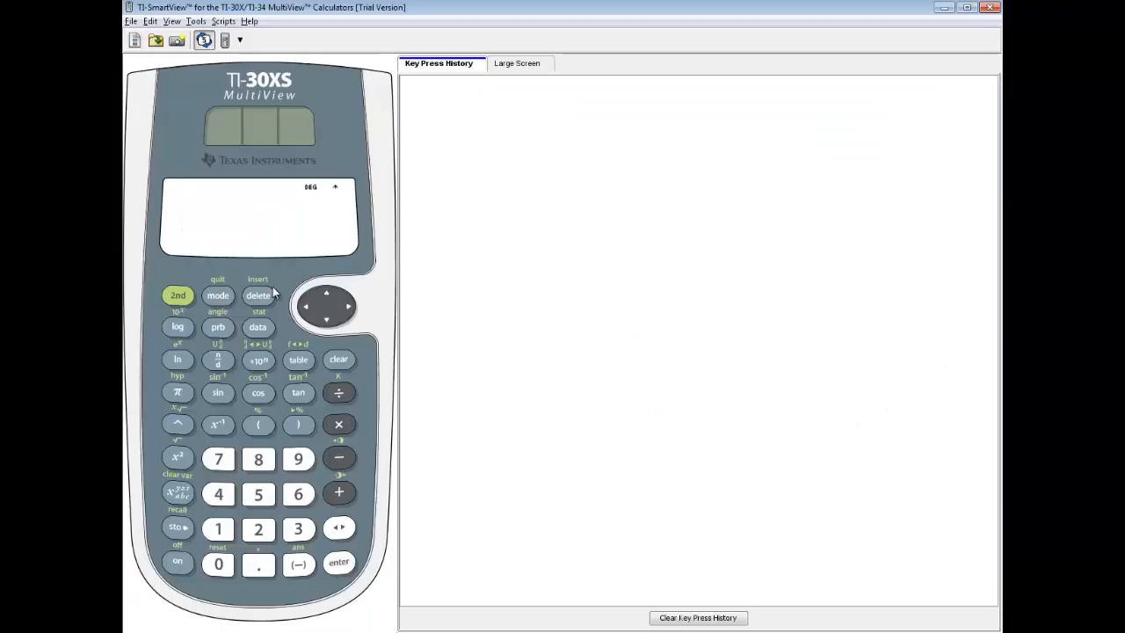
Delete the old entries from list L1 using the data menu's 1: Clear L1 option.
left_click(258, 327)
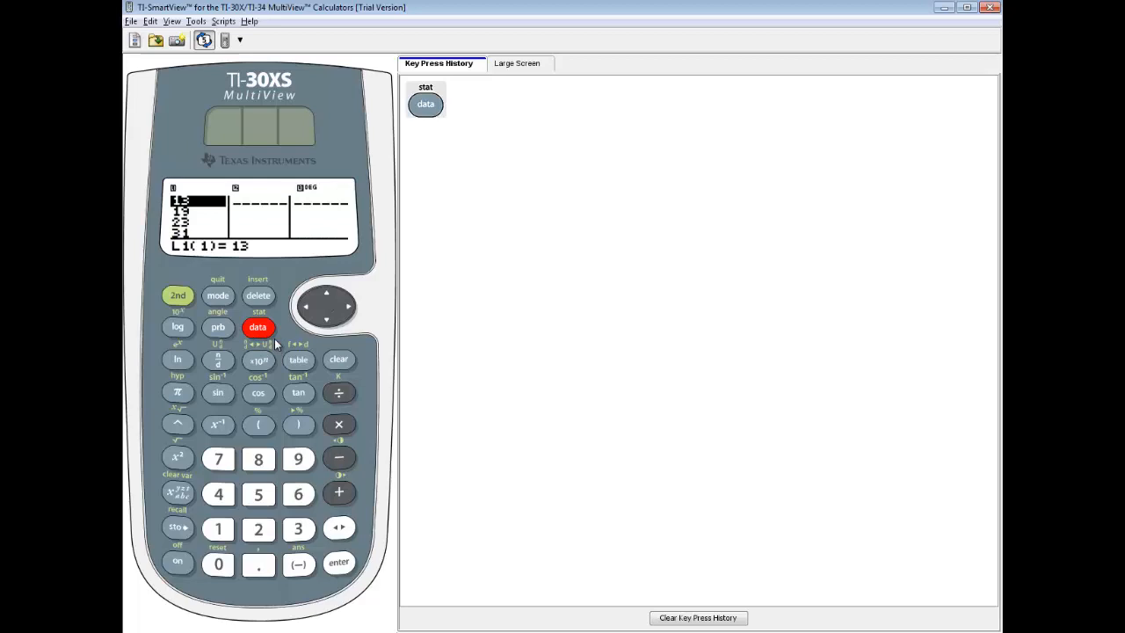
mouse_move(205, 208)
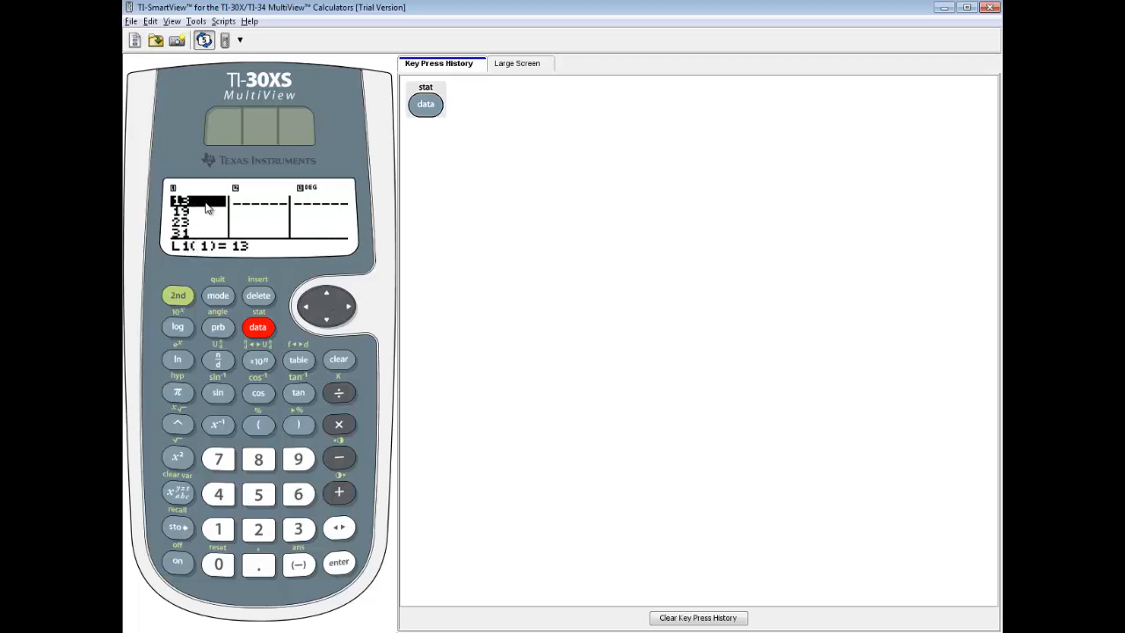
left_click(258, 295)
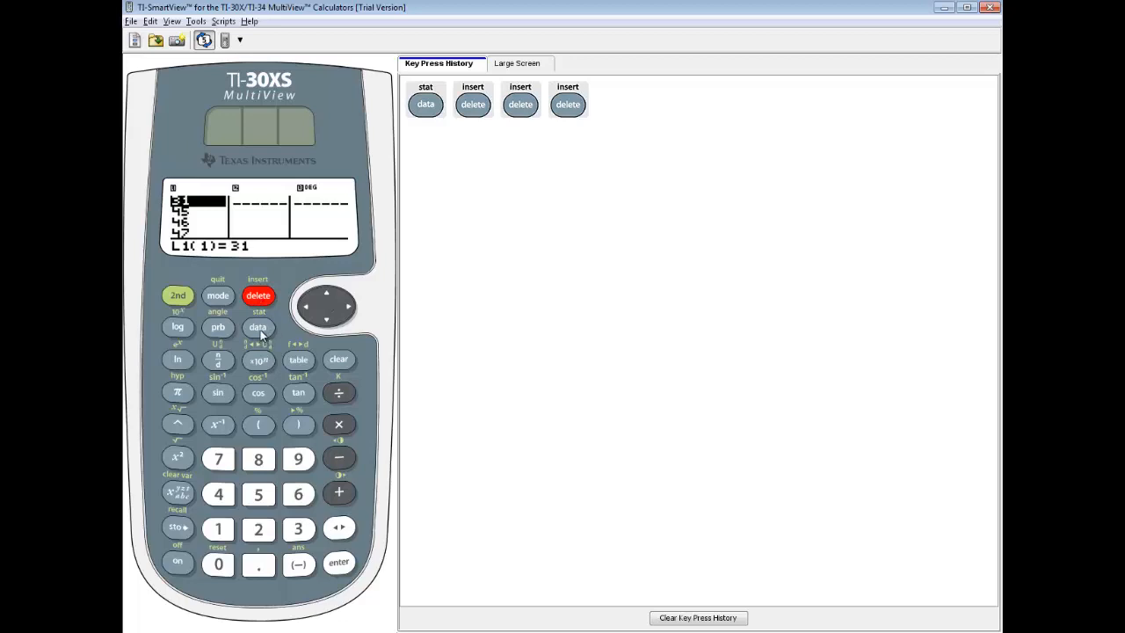
left_click(258, 327)
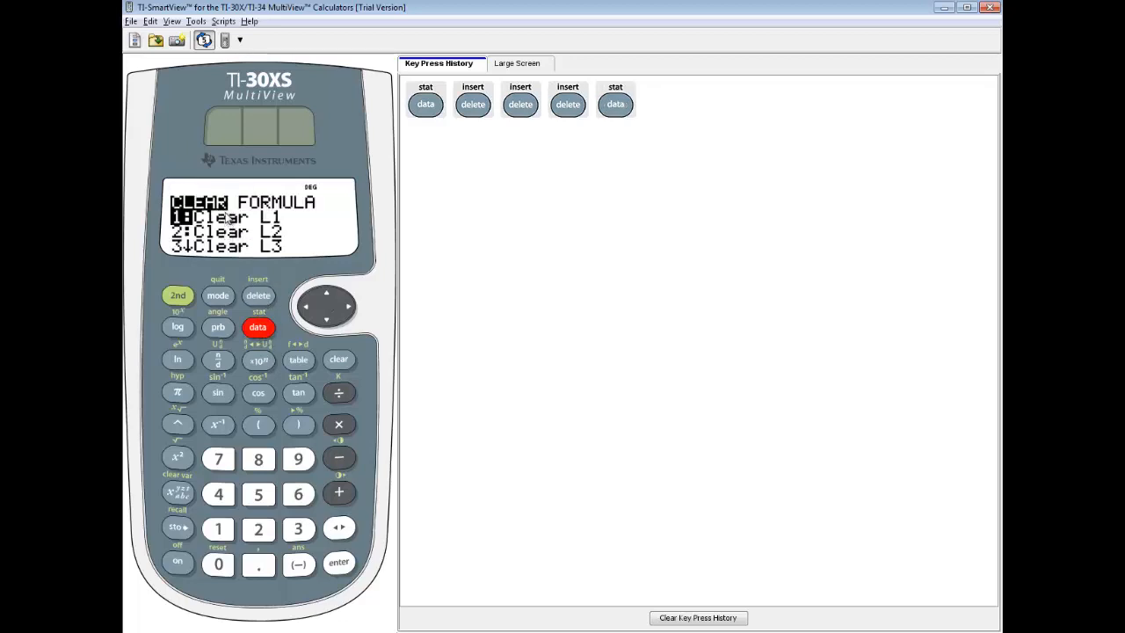
left_click(339, 563)
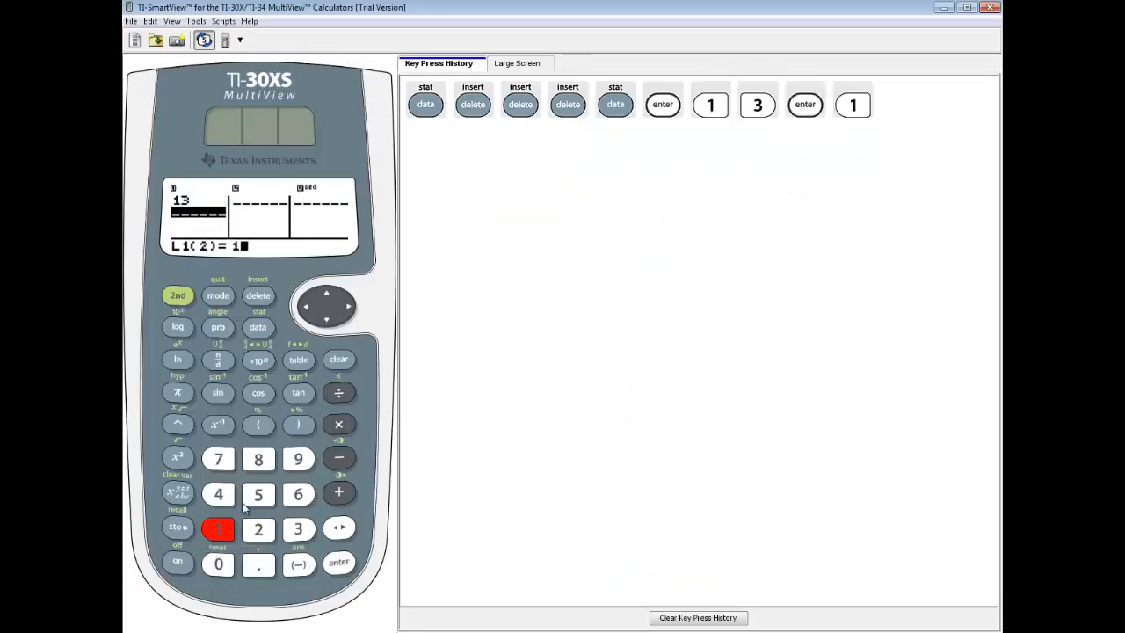
Enter 13, 19, 23, 31, 45, 46, 47, 51, 53 into L1 and scroll back to review them.
left_click(339, 563)
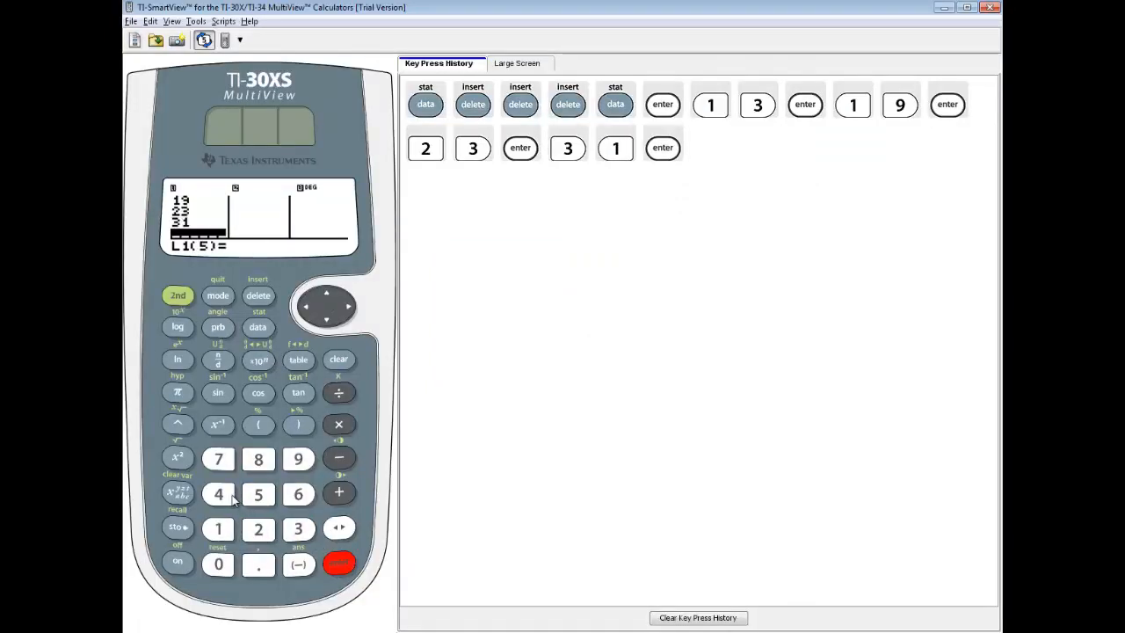
left_click(340, 565)
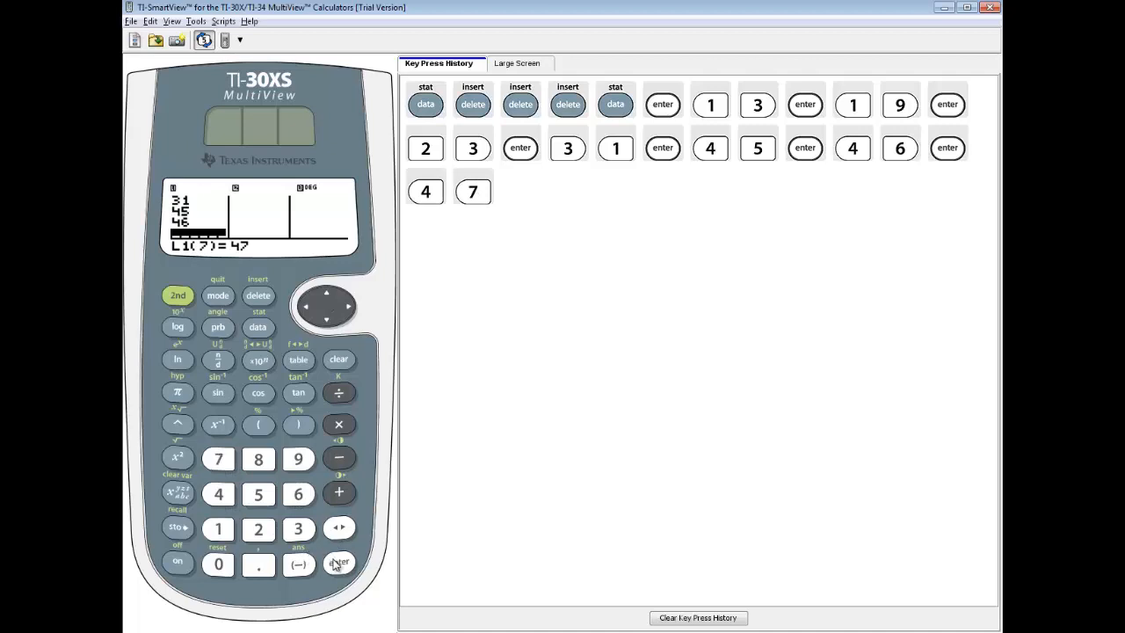
left_click(340, 564)
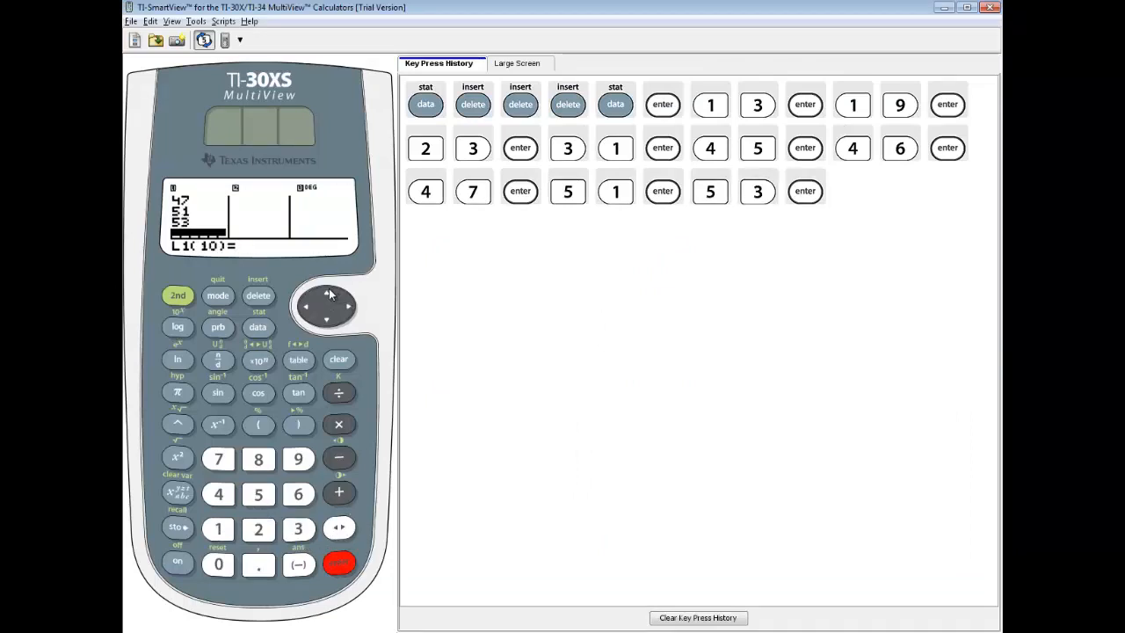
left_click(325, 295)
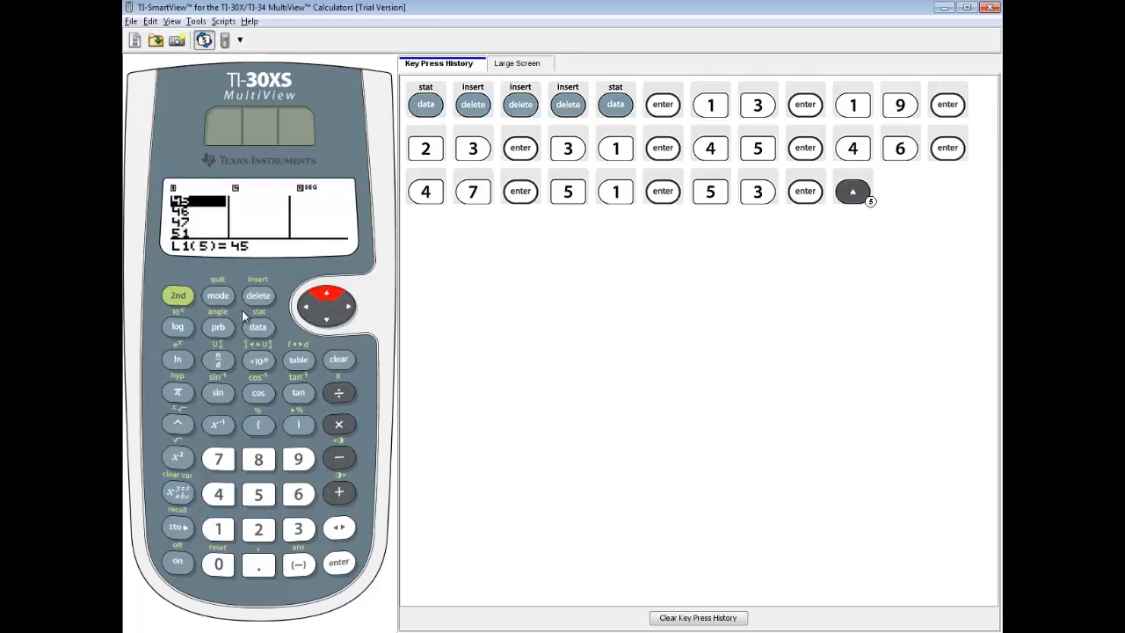
left_click(178, 294)
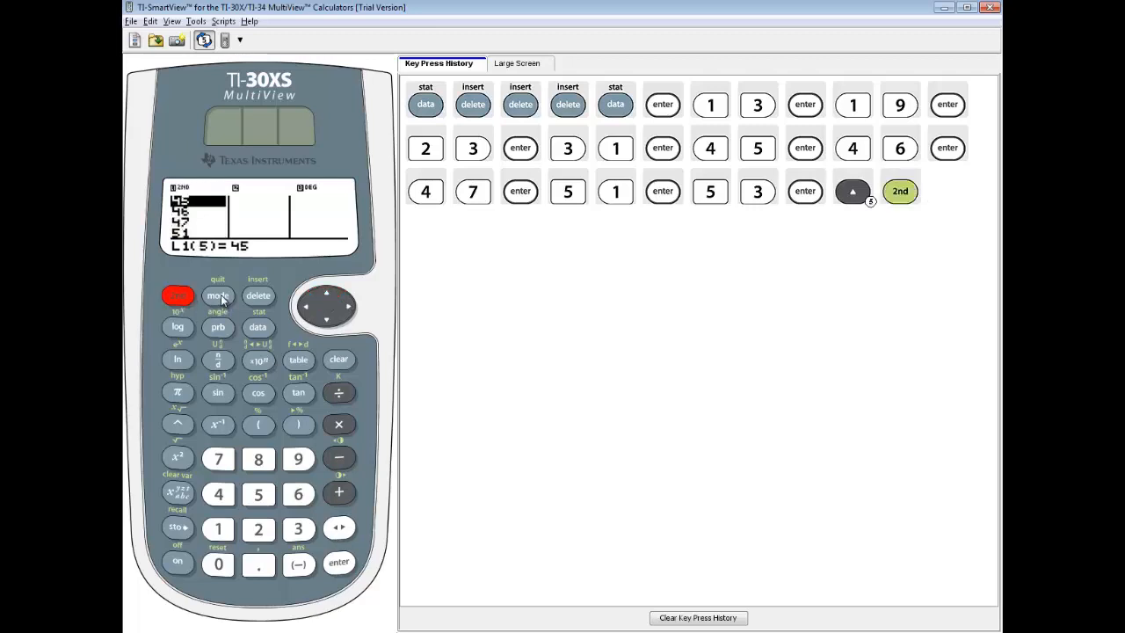
Run 1-Var Stats on L1 and scroll to σx = 14.24477379 (n=9, mean 36.444).
left_click(218, 296)
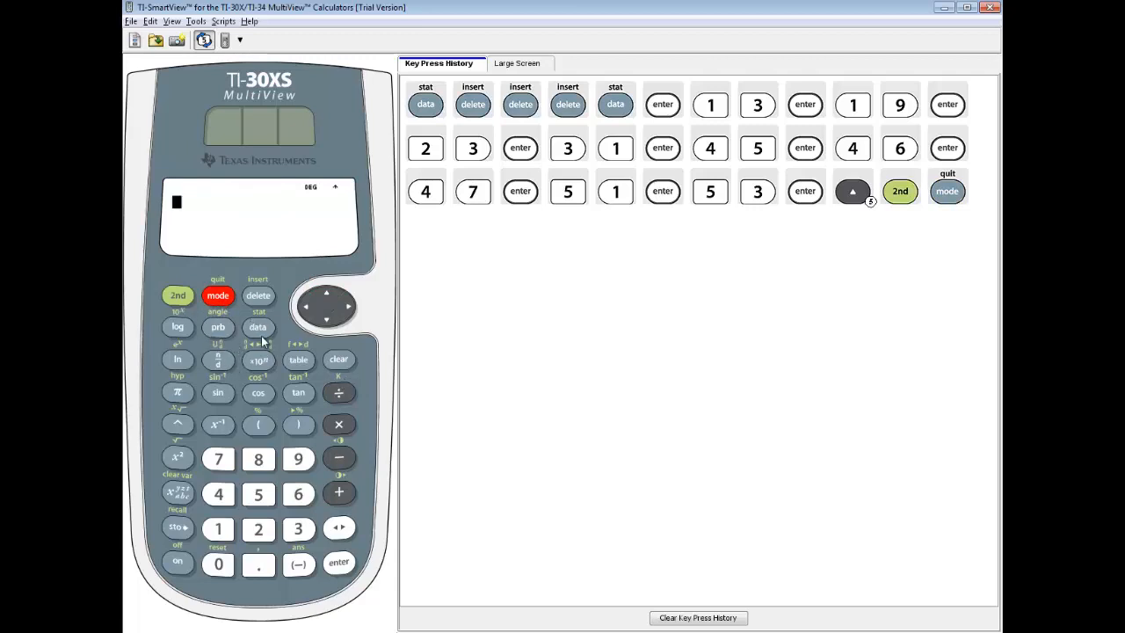
left_click(178, 294)
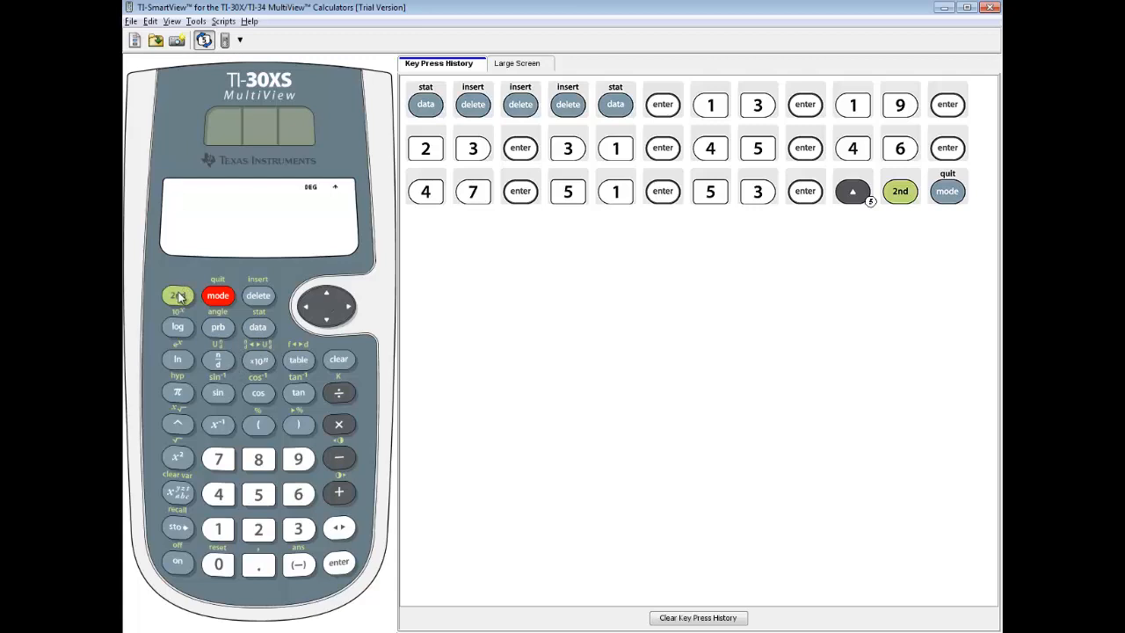
left_click(258, 327)
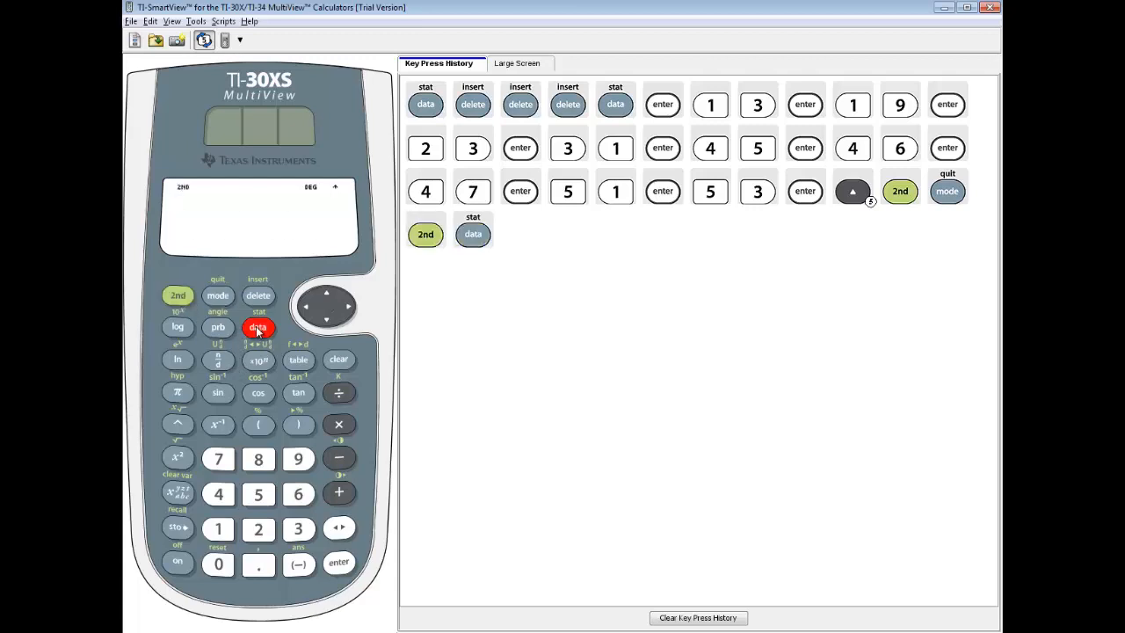
left_click(258, 327)
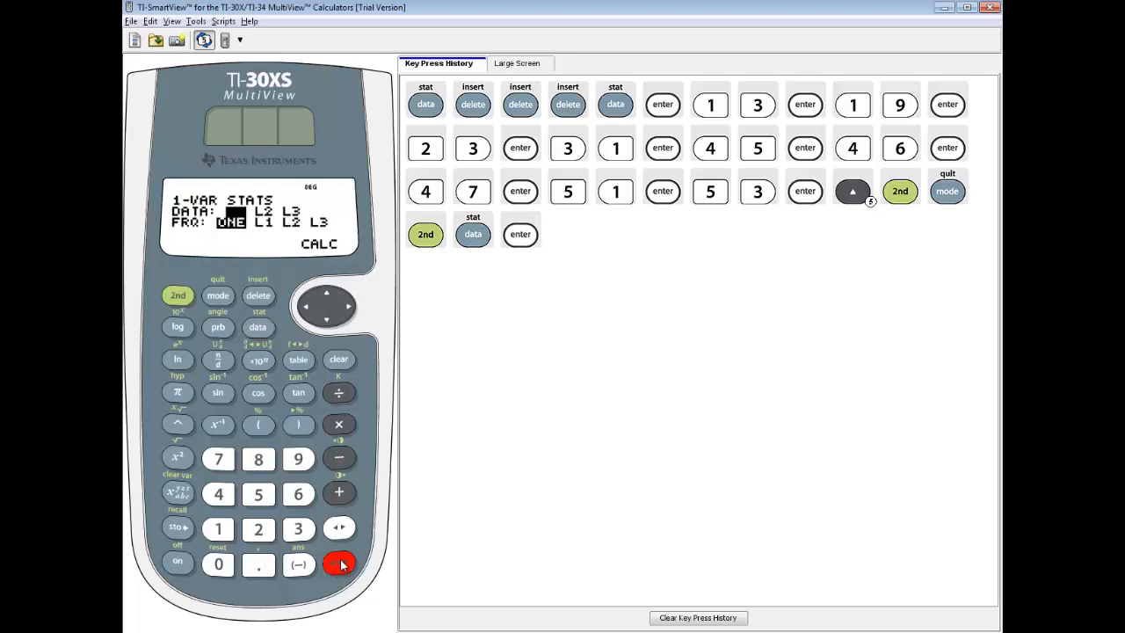
left_click(326, 319)
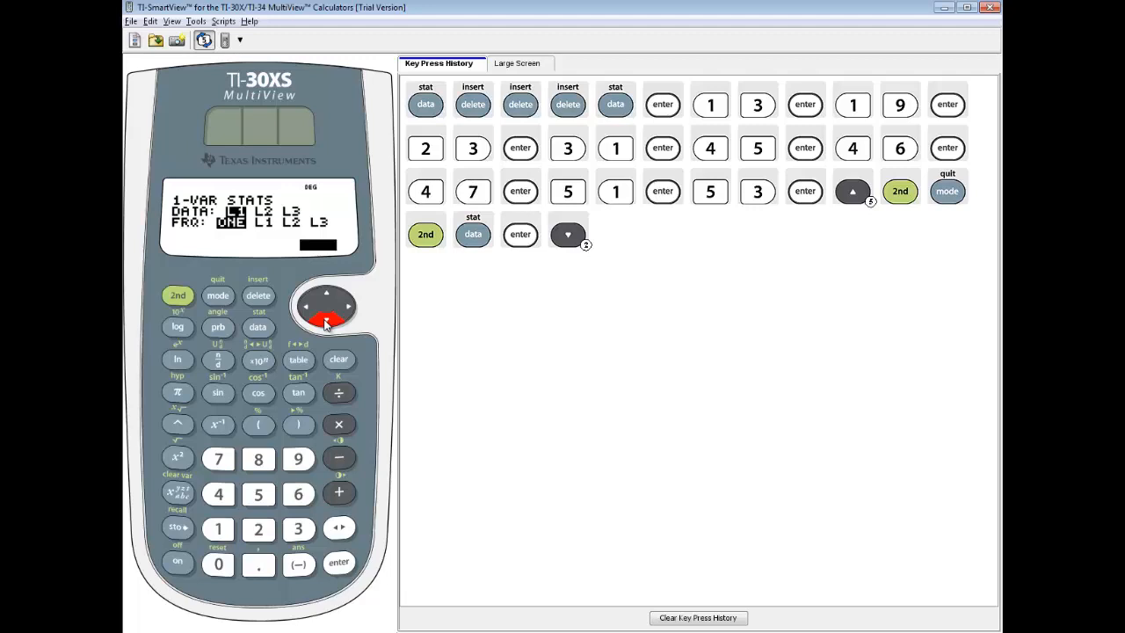
left_click(338, 562)
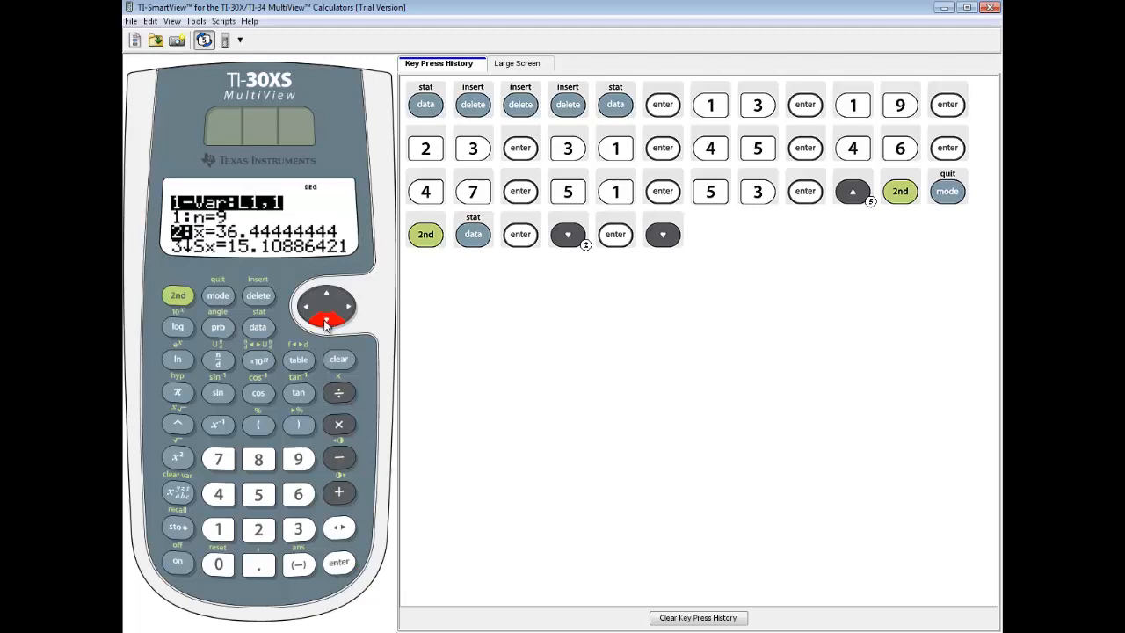
left_click(327, 319)
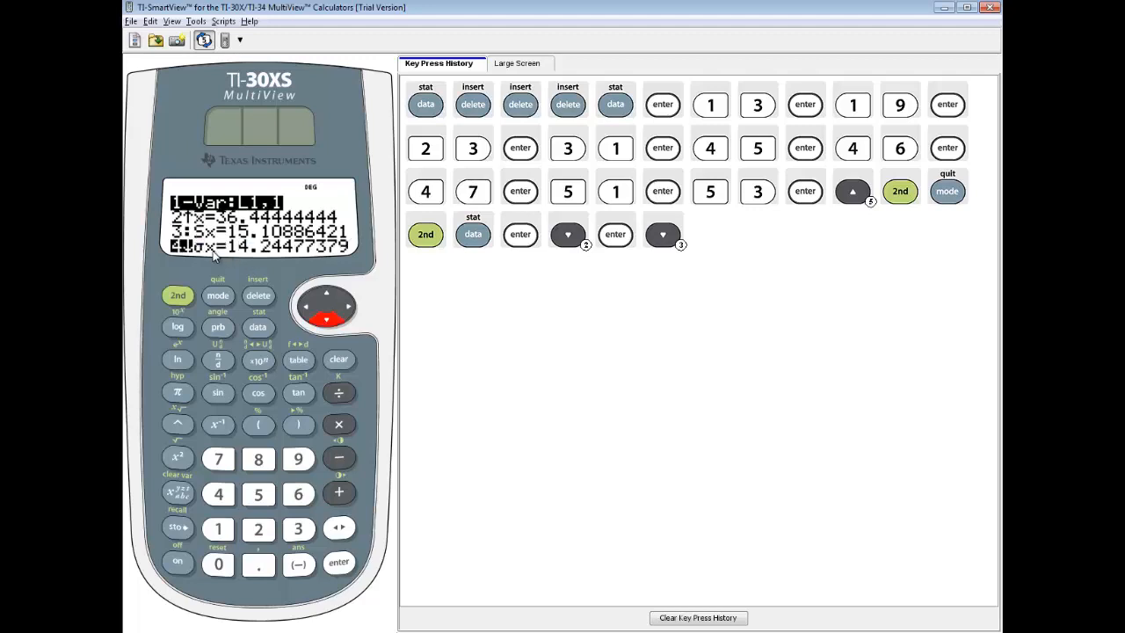
mouse_move(288, 254)
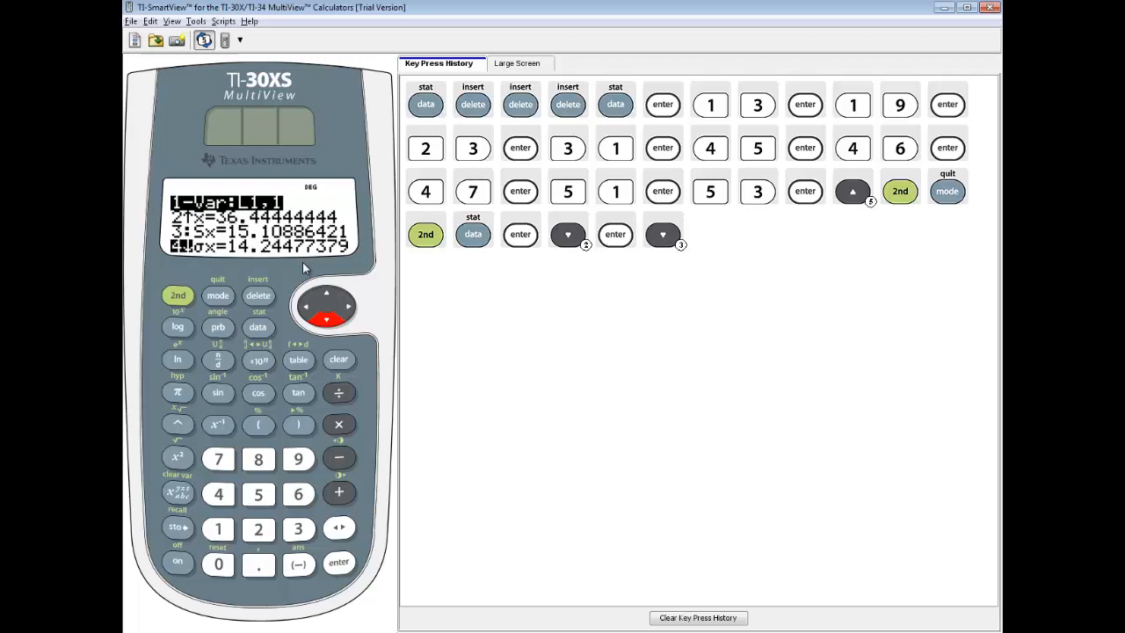
mouse_move(348, 283)
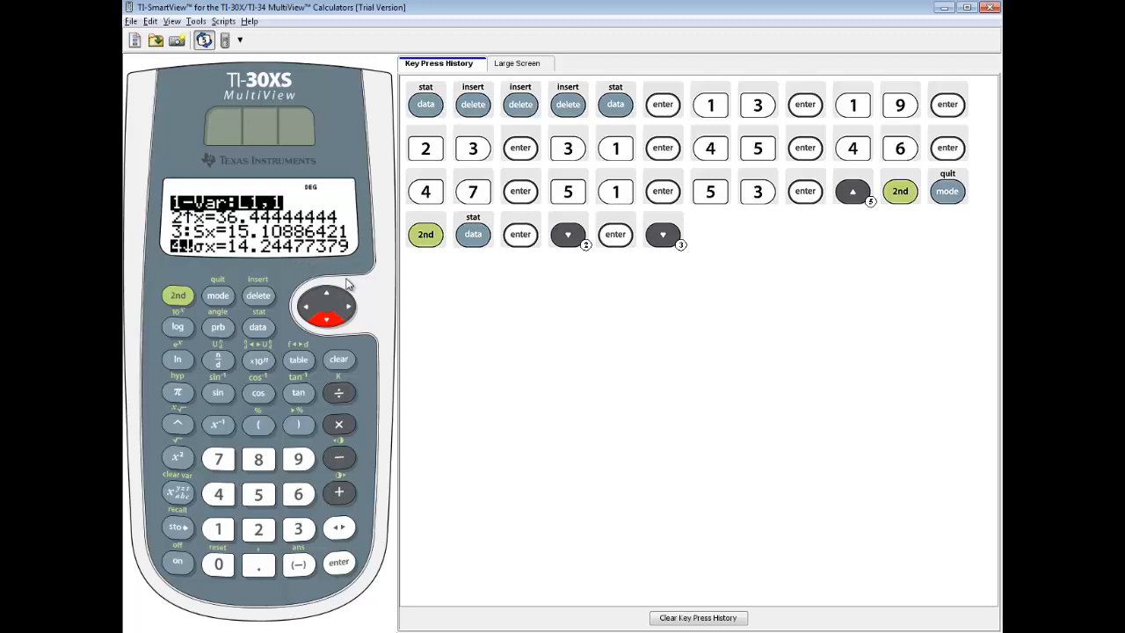
mouse_move(270, 257)
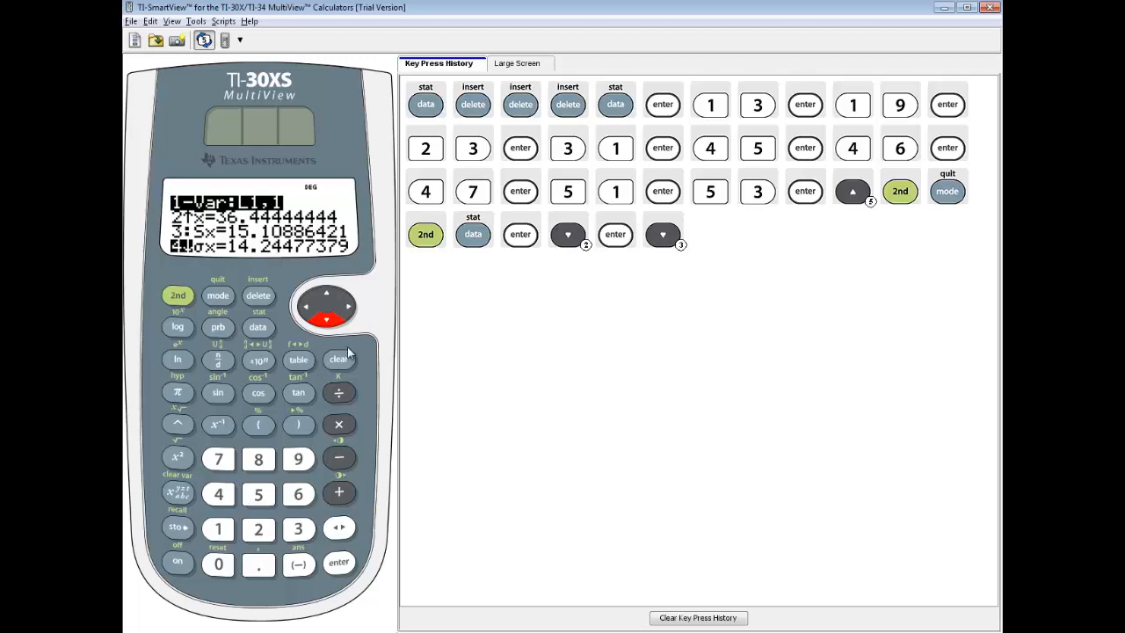
Clear the stats screen, square 14.24477379 (202.9135803), then square 14.2 for 201.64.
left_click(338, 360)
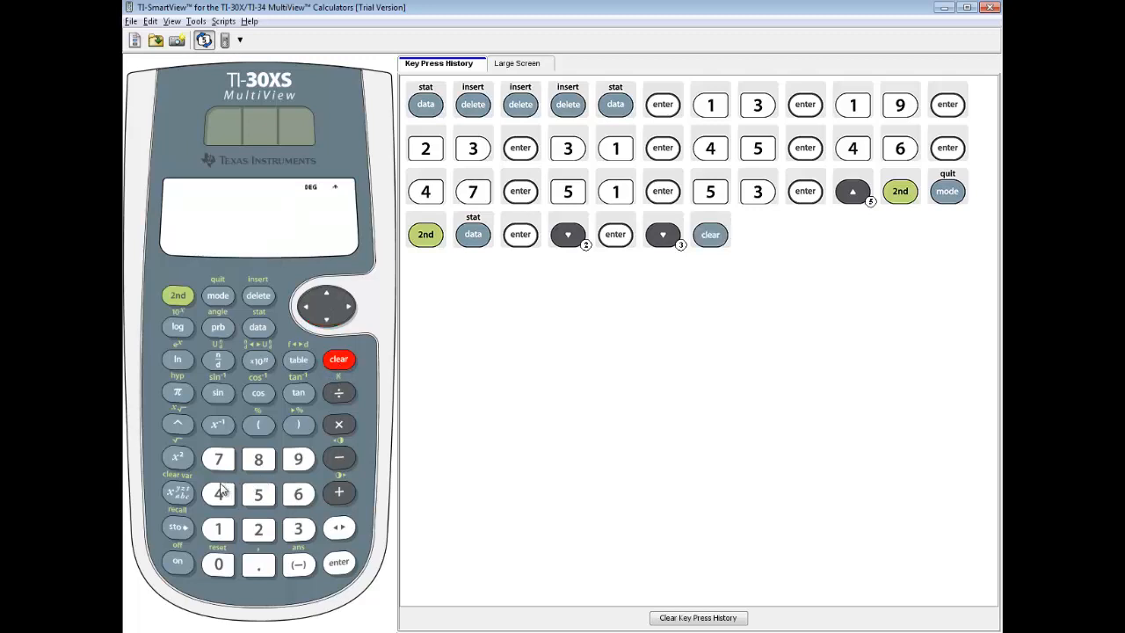
left_click(217, 494)
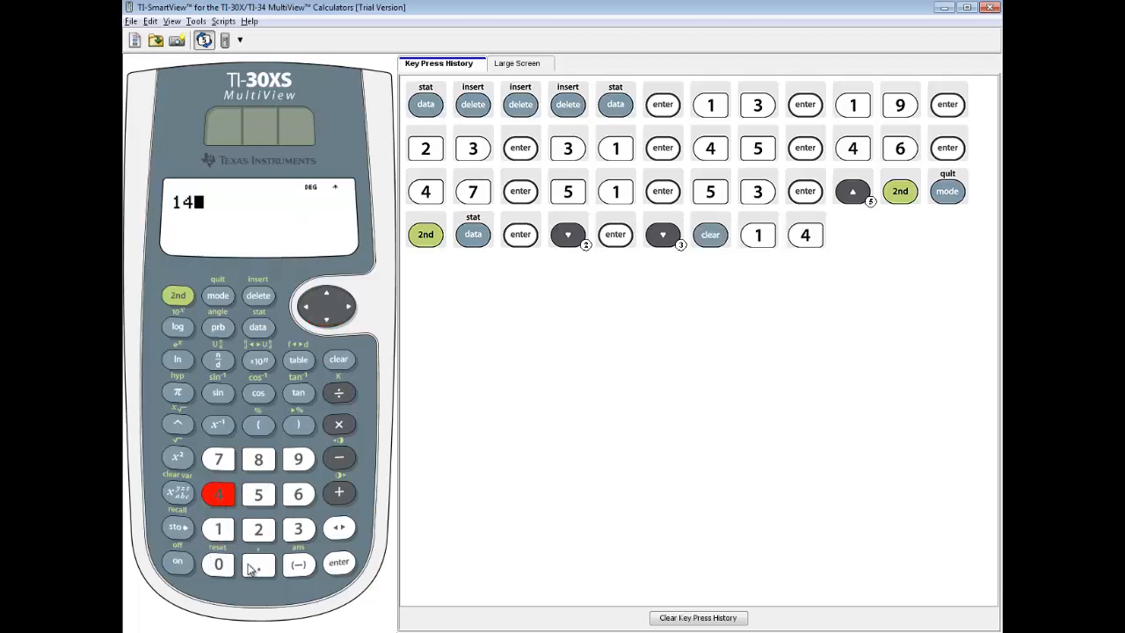
left_click(257, 564)
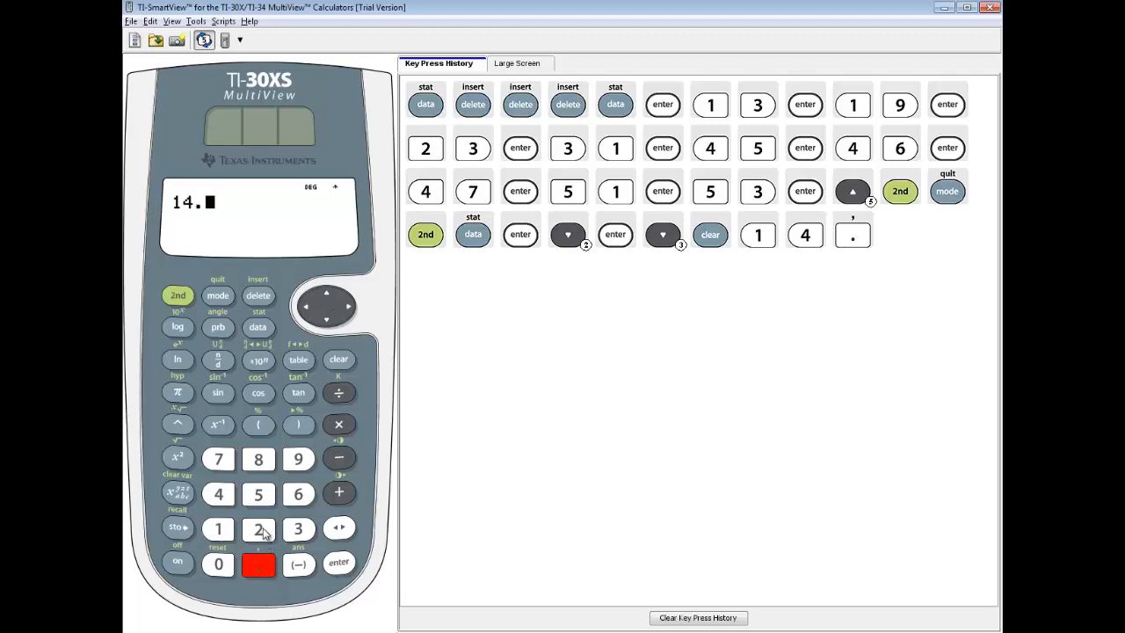
left_click(218, 494)
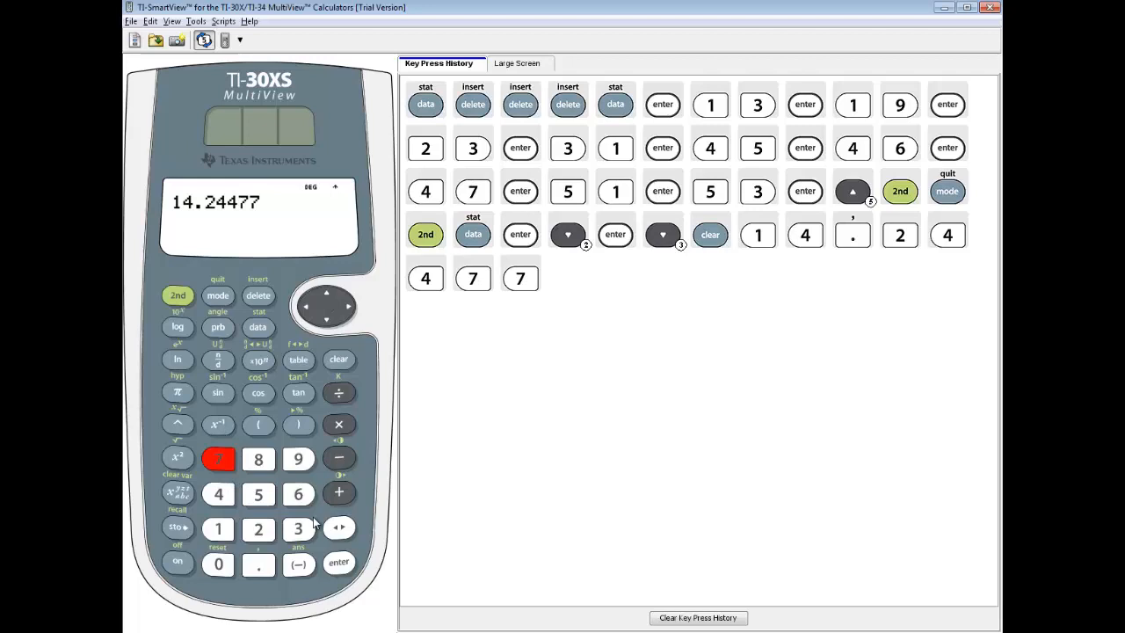
left_click(298, 528)
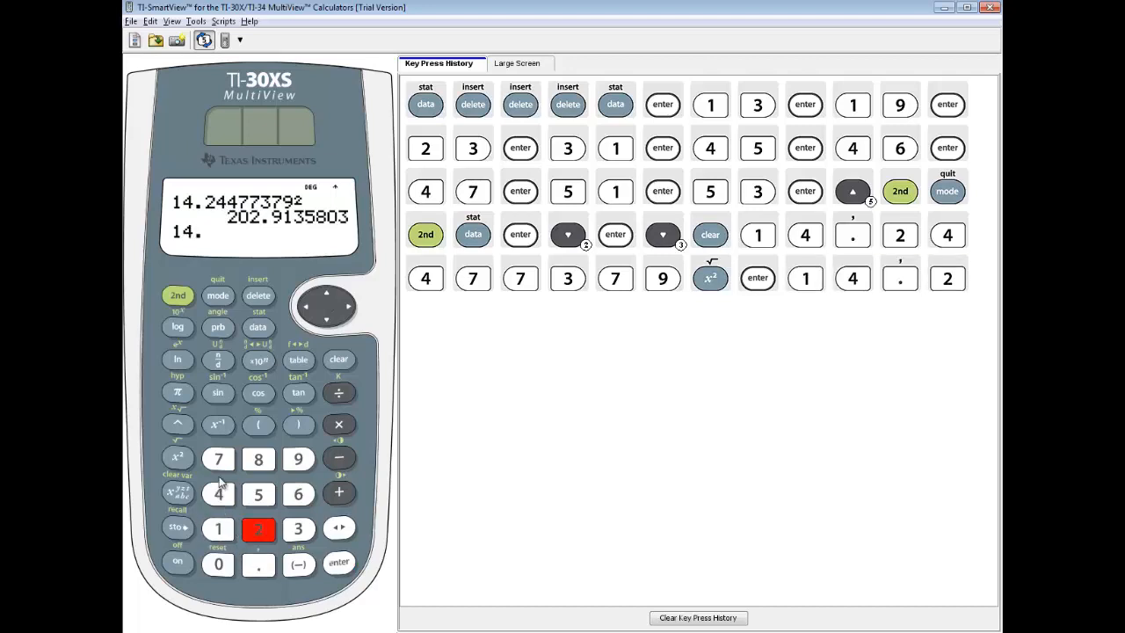
left_click(178, 457)
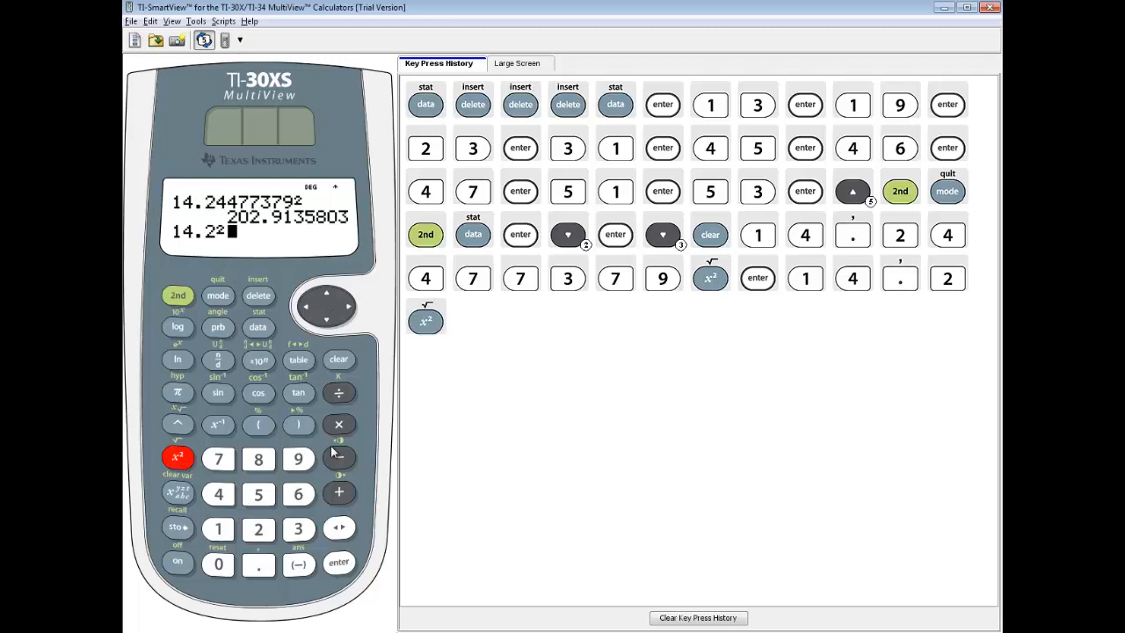
left_click(341, 563)
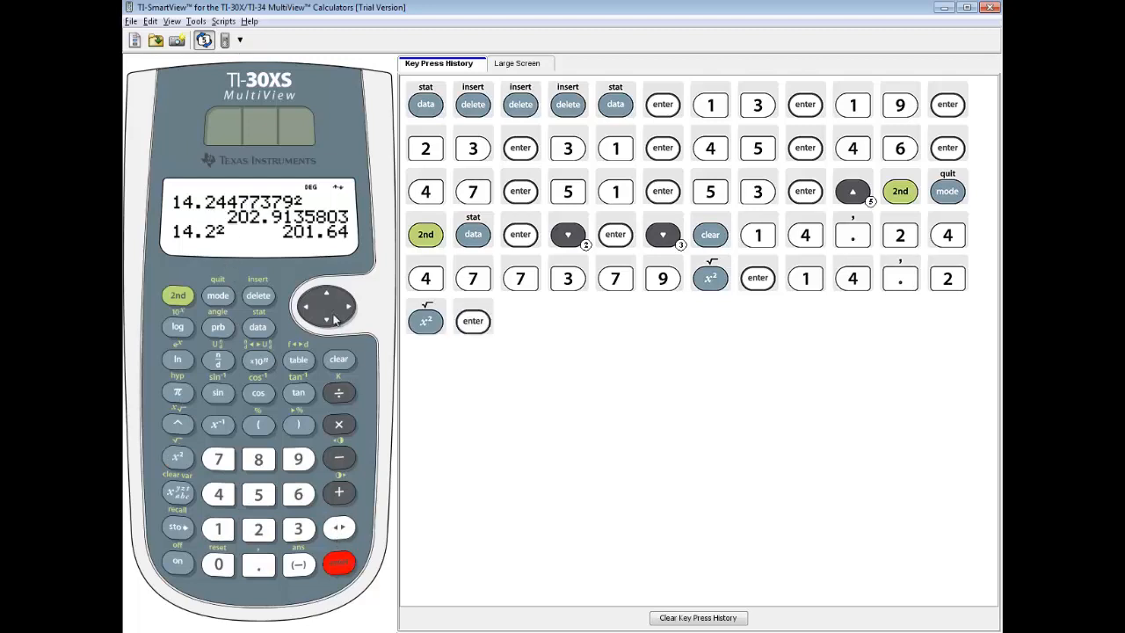
mouse_move(294, 246)
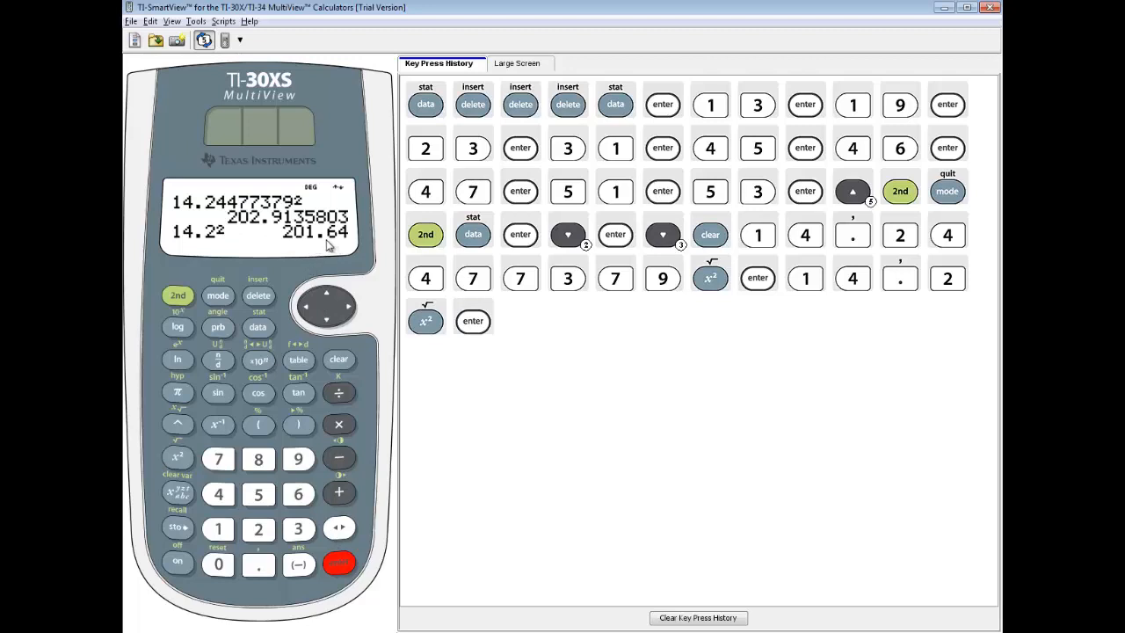
mouse_move(285, 336)
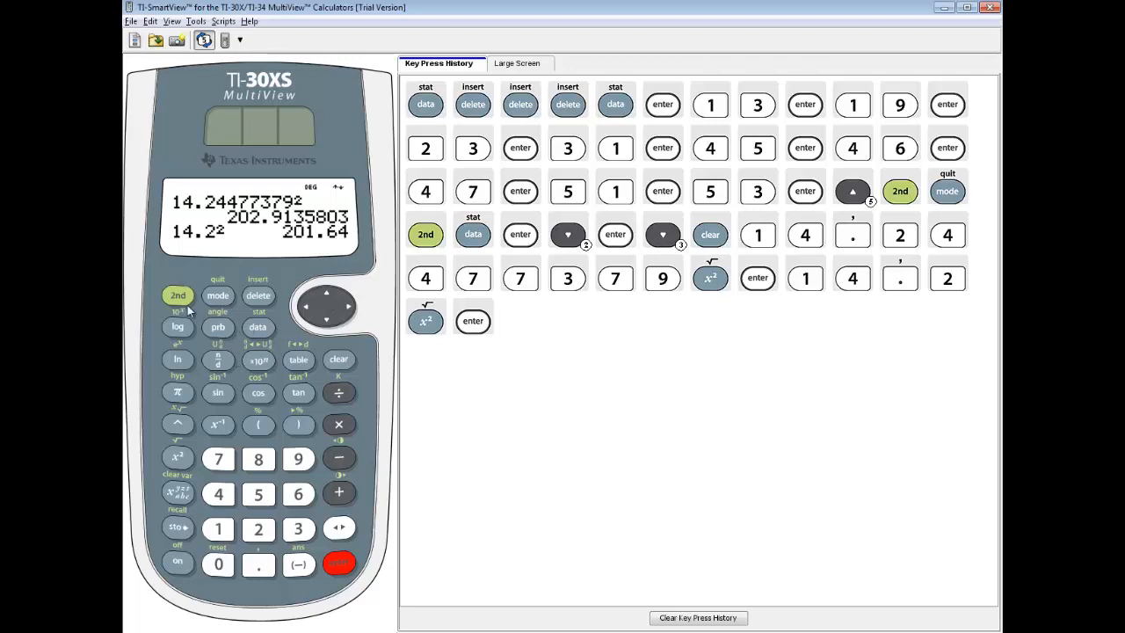
Recalculate 1-Var Stats, paste σx from the results and square it for 202.9135802.
left_click(258, 327)
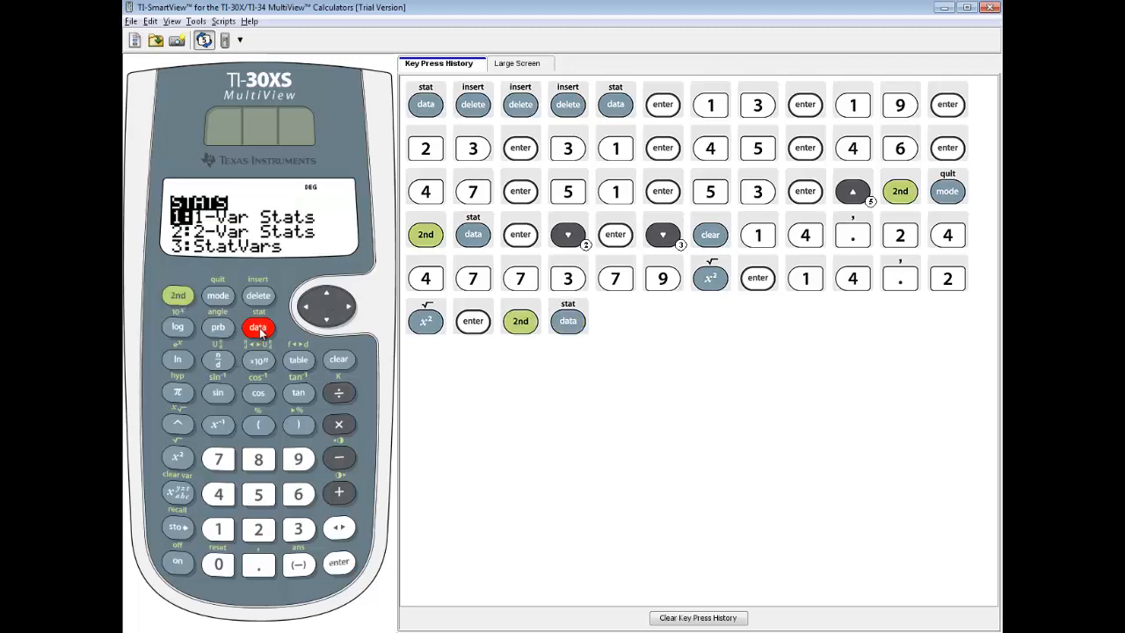
left_click(336, 564)
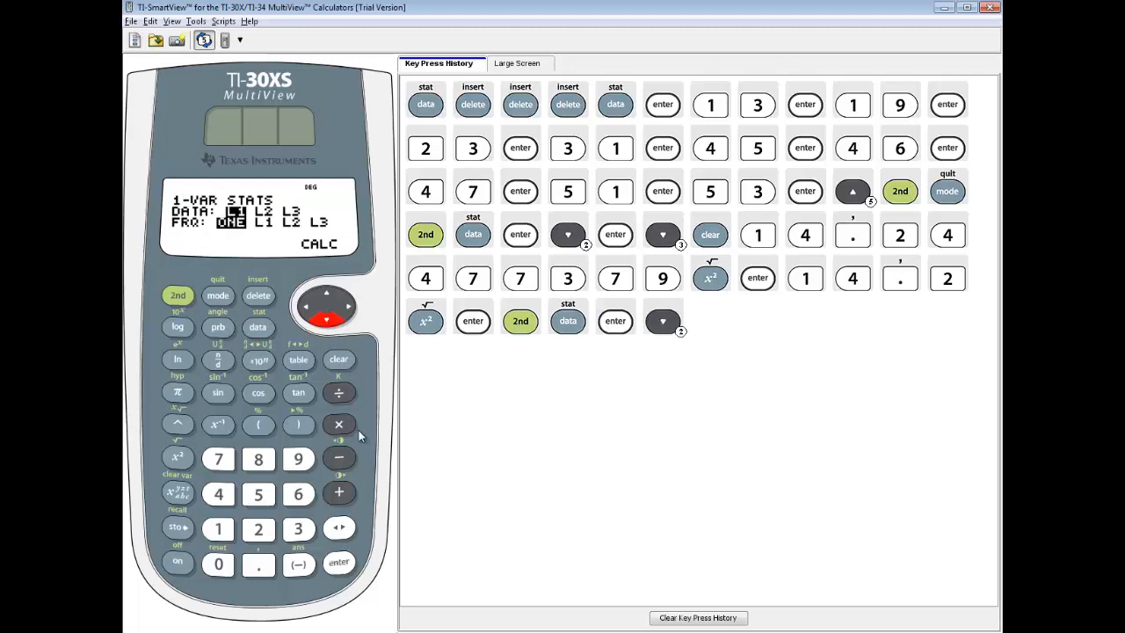
left_click(339, 563)
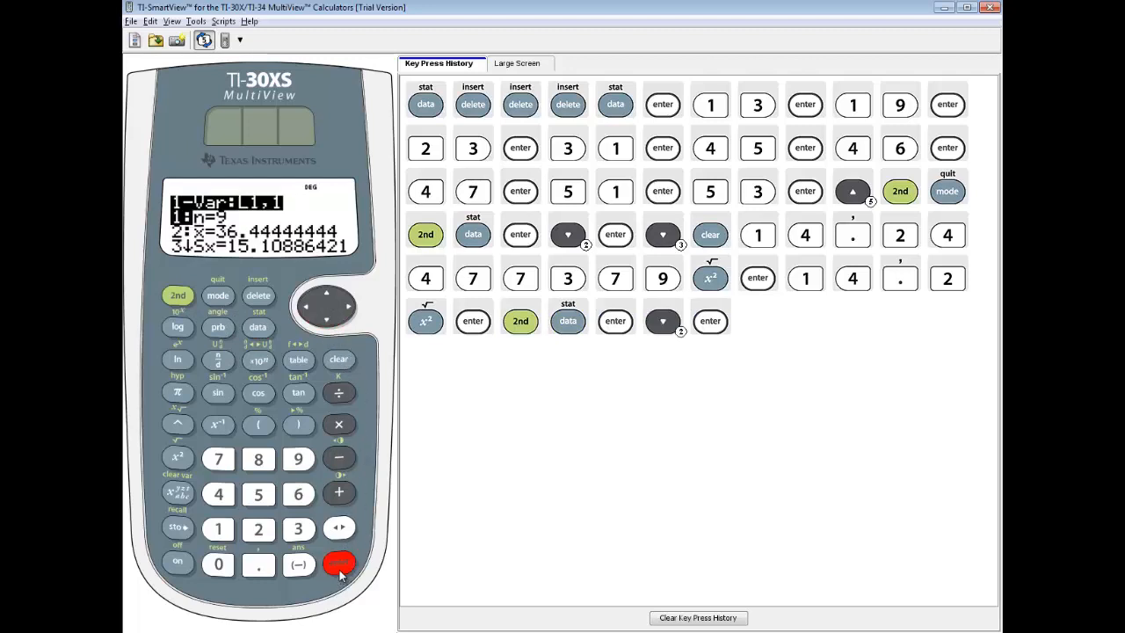
left_click(329, 318)
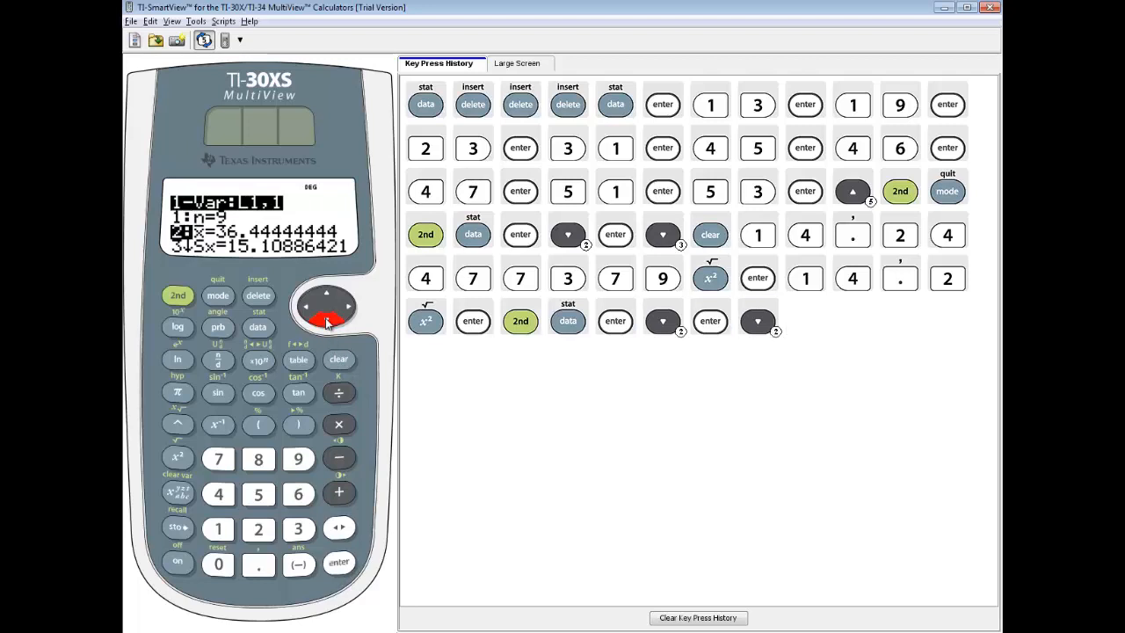
left_click(325, 321)
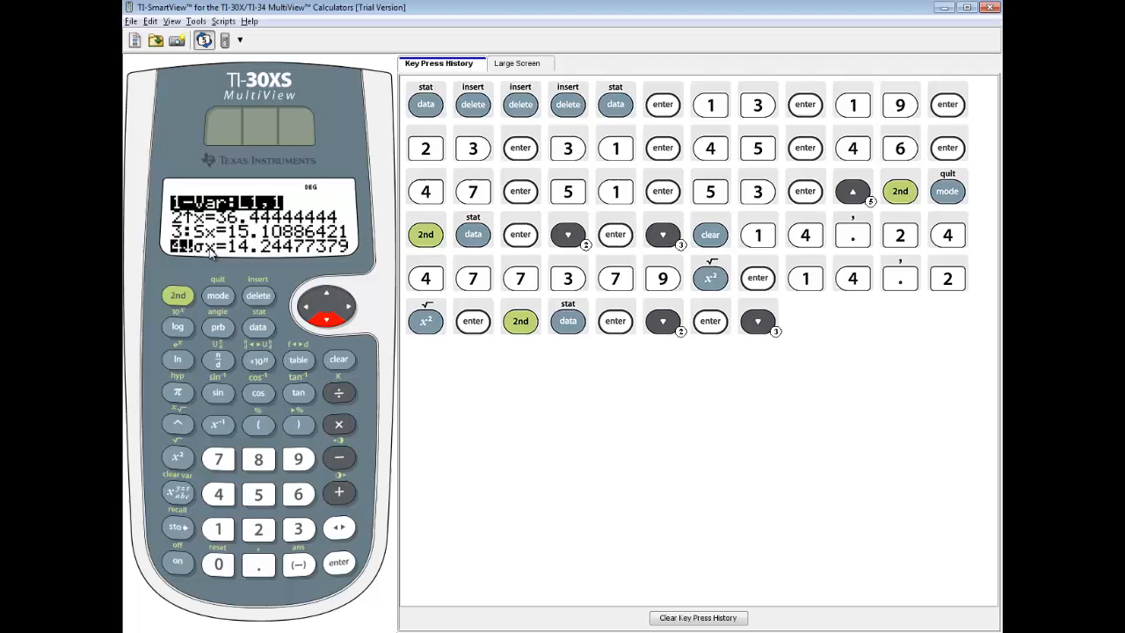
mouse_move(180, 253)
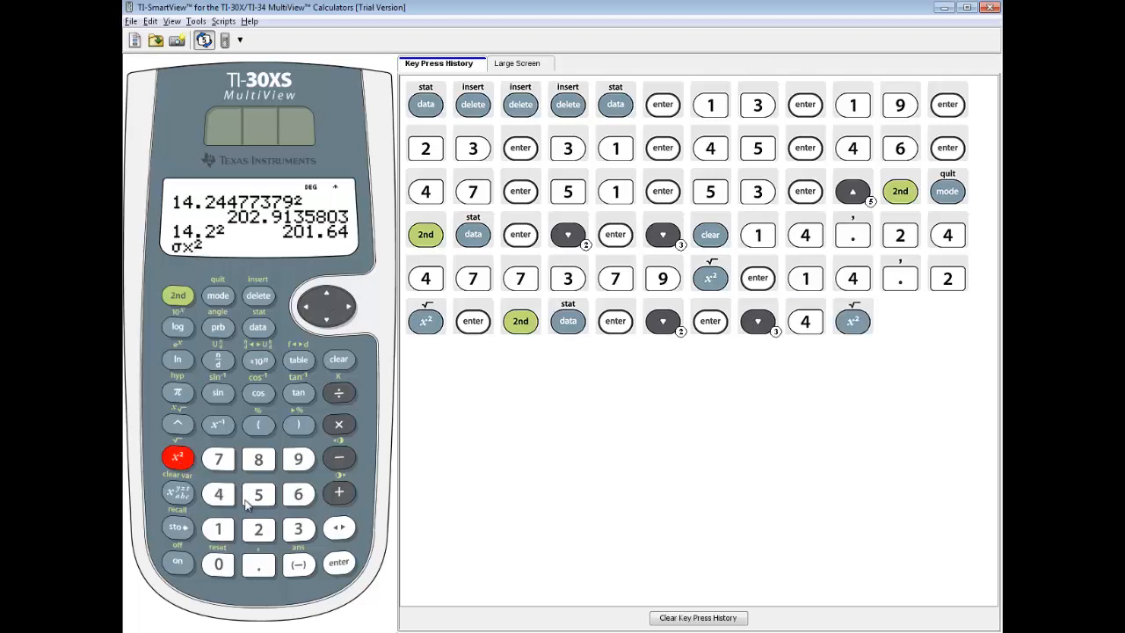
left_click(338, 563)
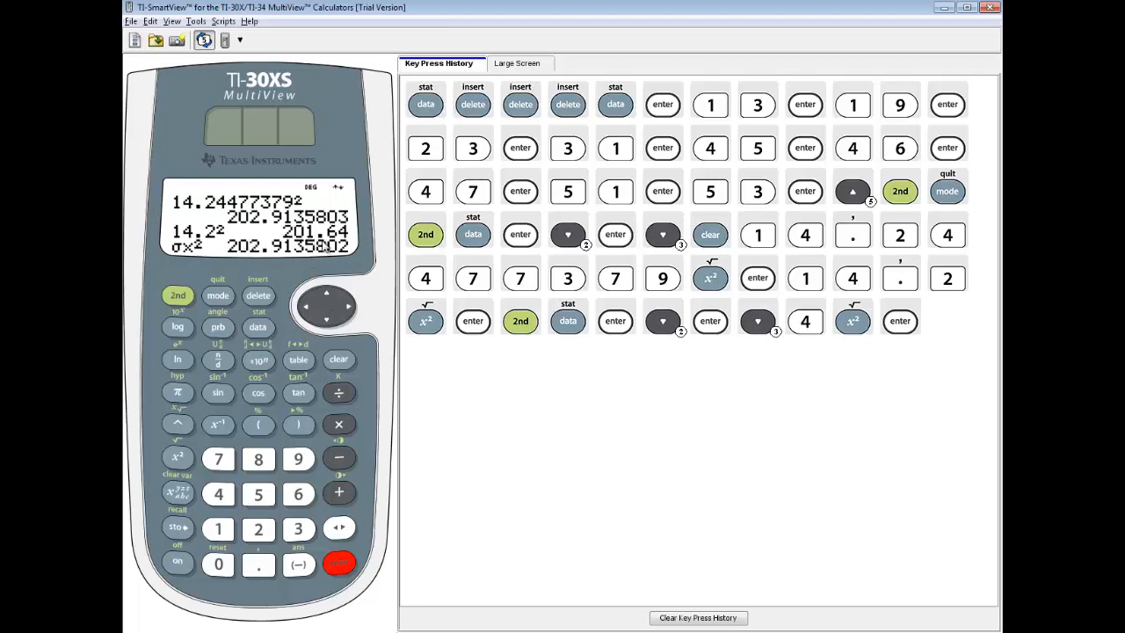
mouse_move(368, 274)
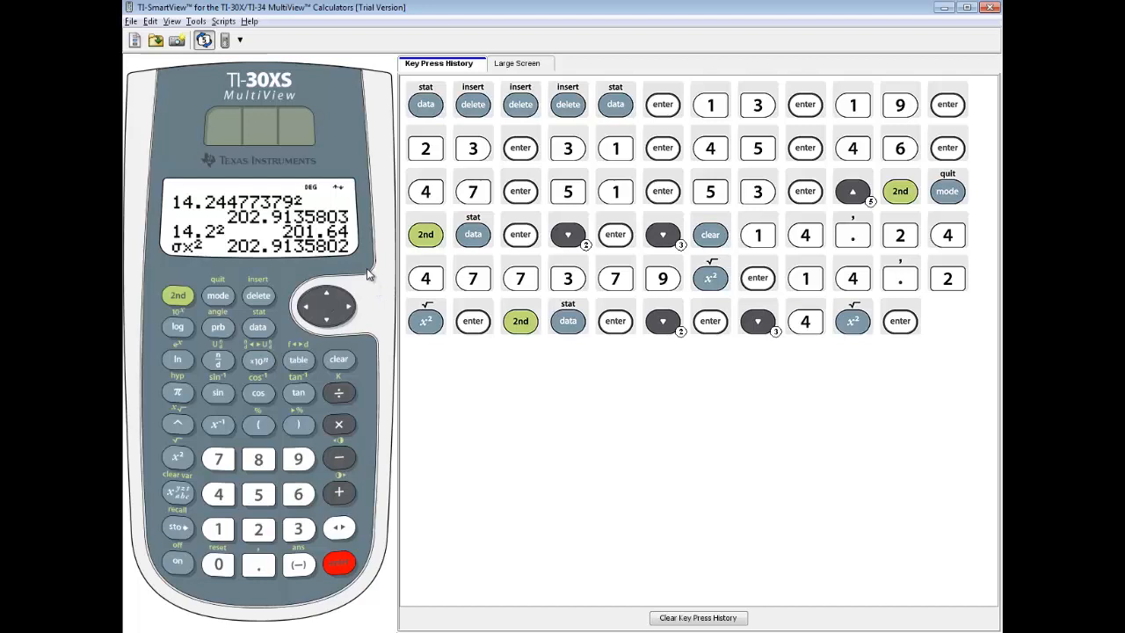
mouse_move(260, 250)
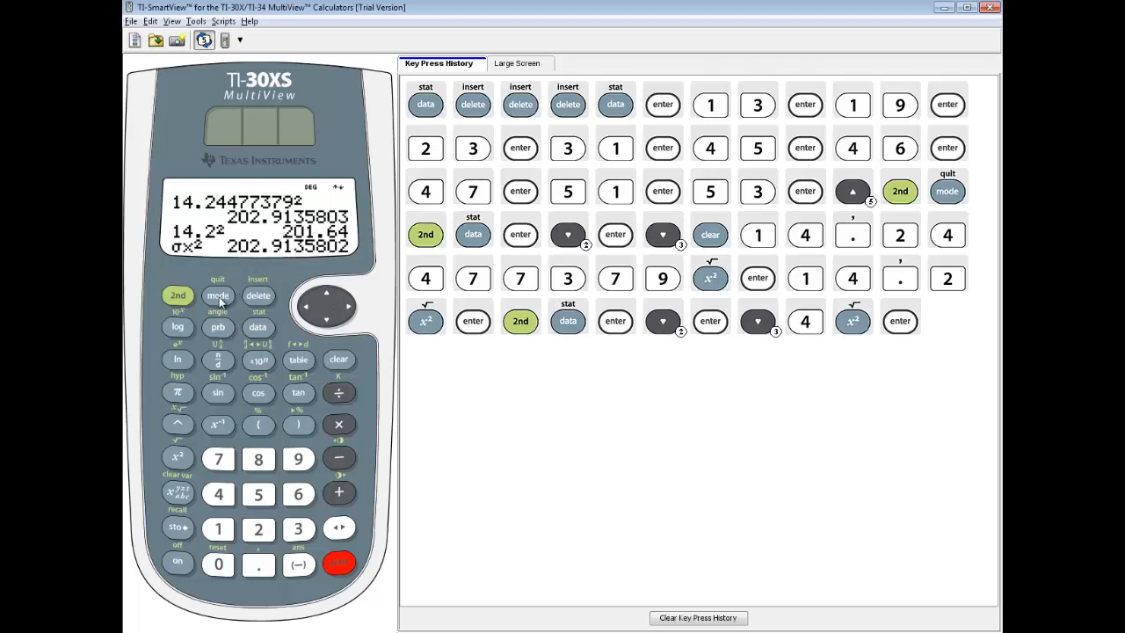
left_click(218, 295)
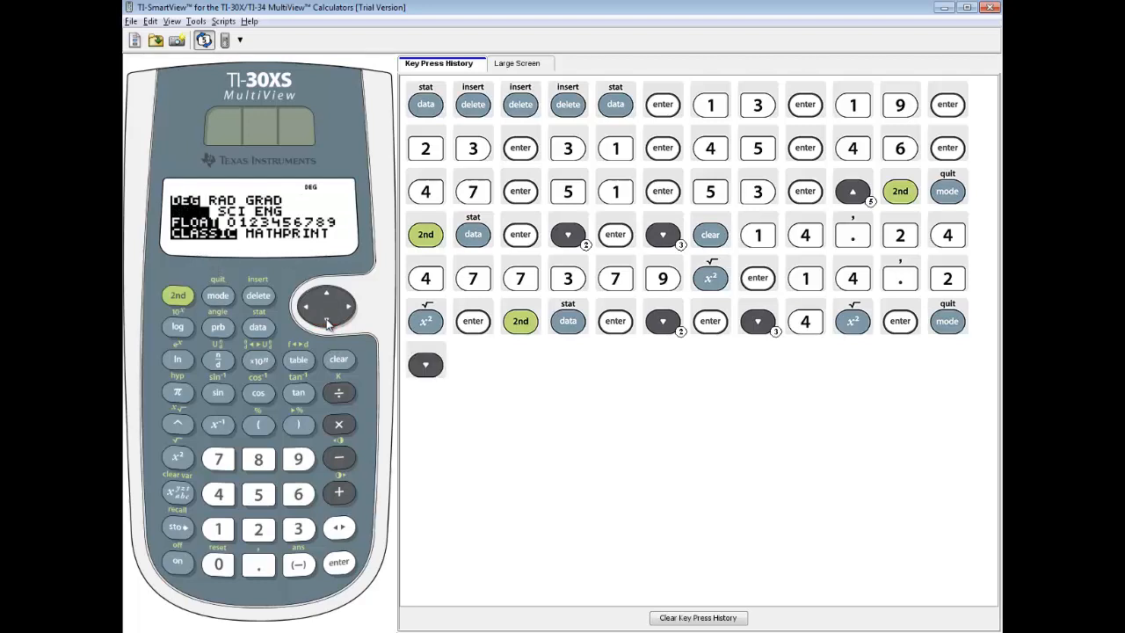
left_click(326, 318)
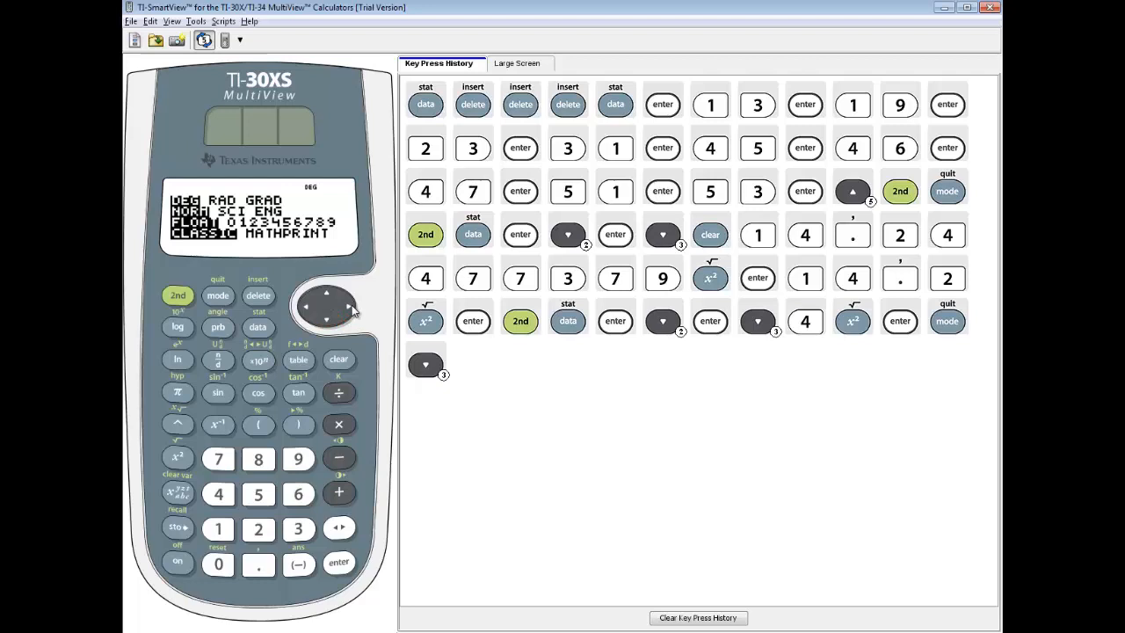
left_click(344, 305)
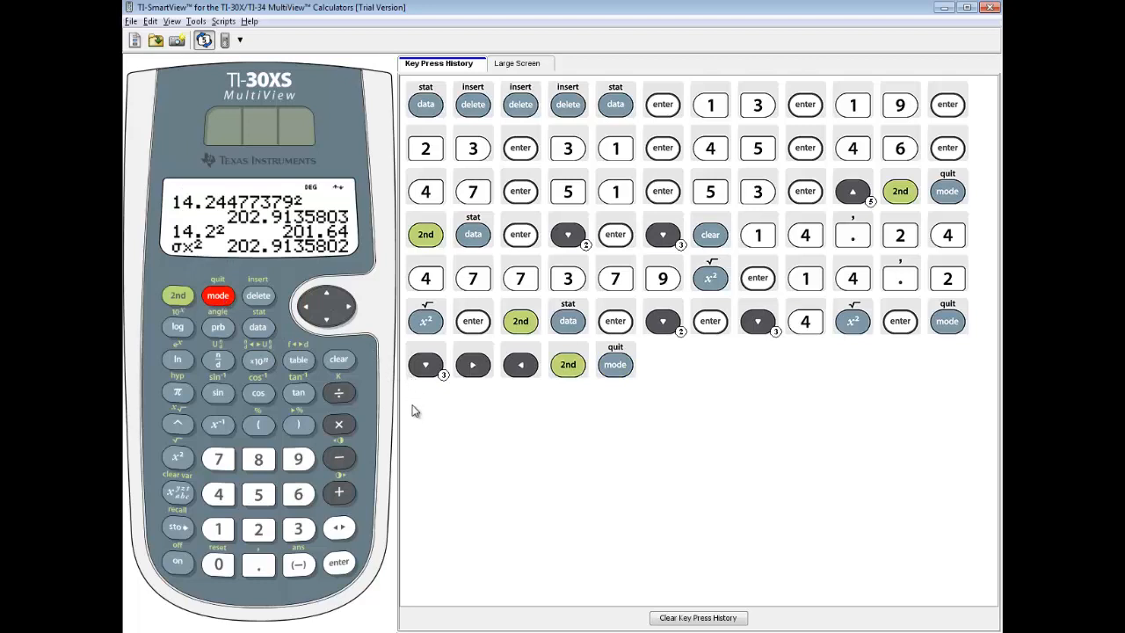
mouse_move(249, 369)
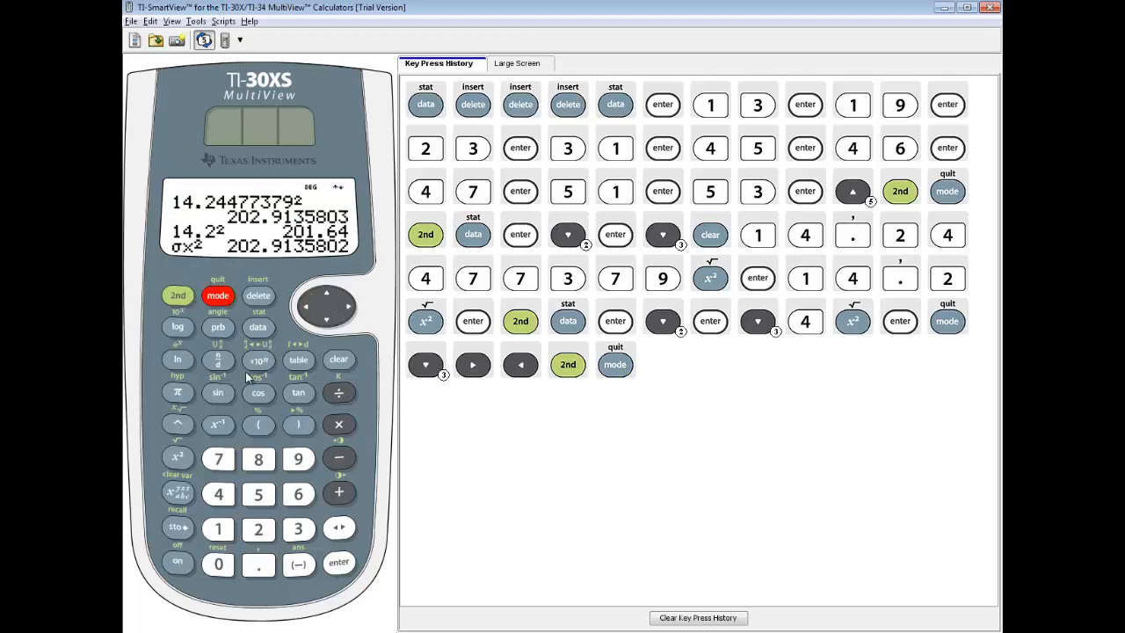
mouse_move(246, 376)
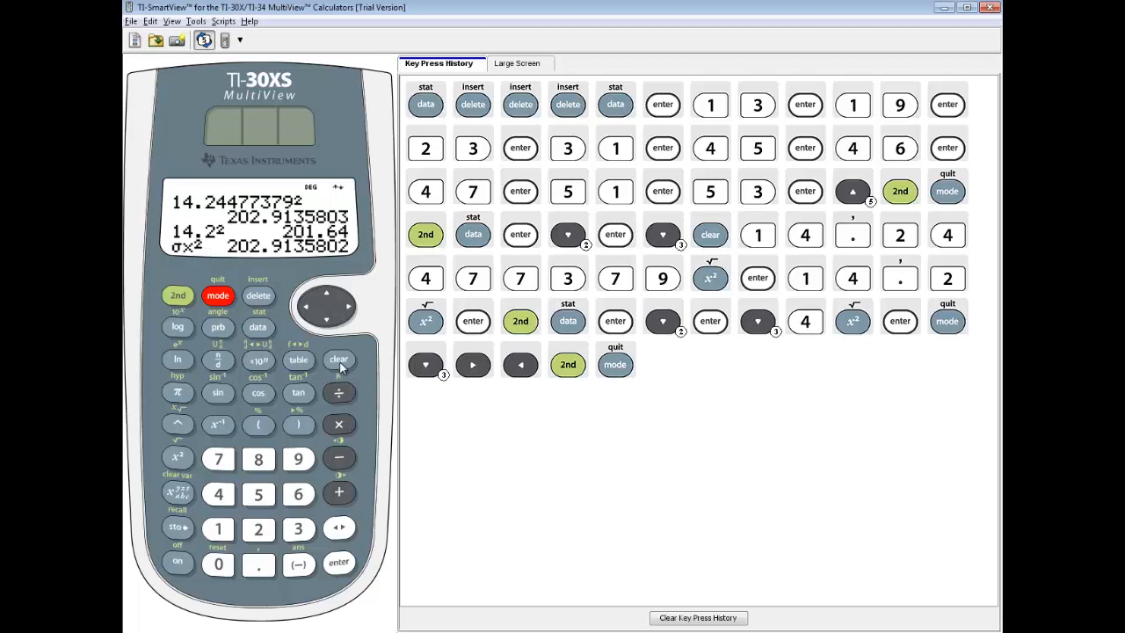
Clear the home screen, paste σx from 3:StatVars and square it for 202.9135802.
left_click(339, 360)
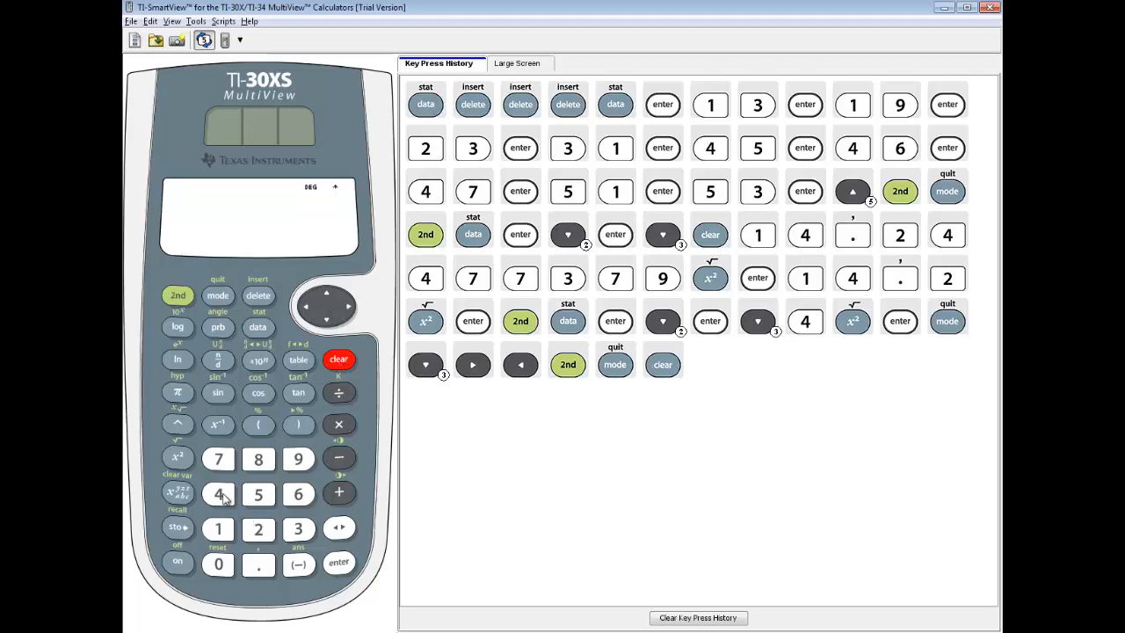
left_click(217, 494)
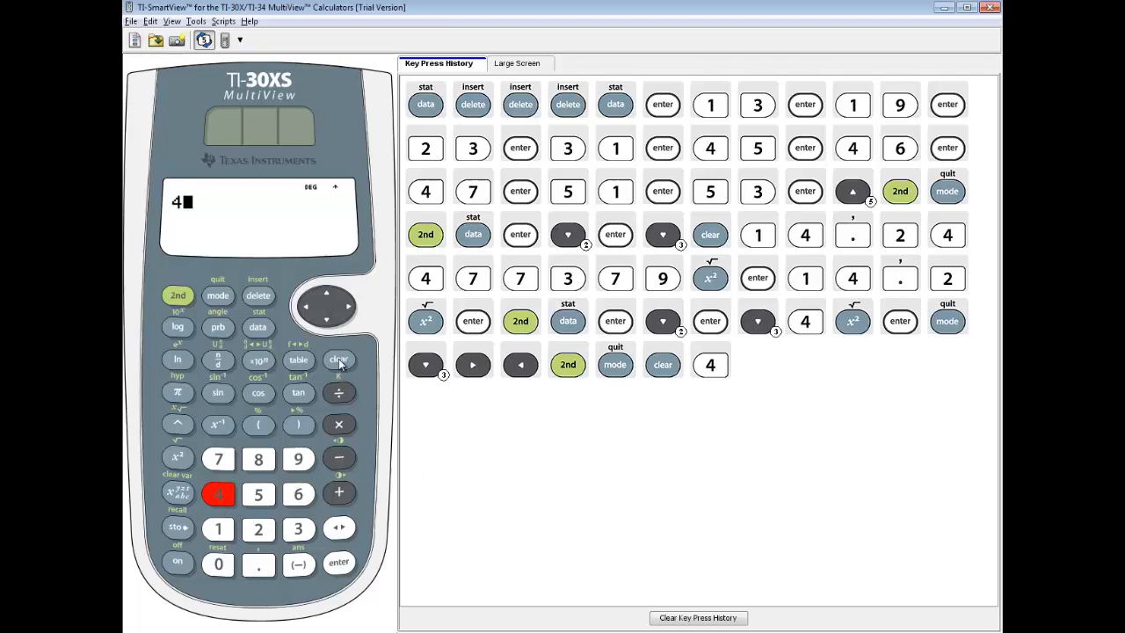
left_click(338, 359)
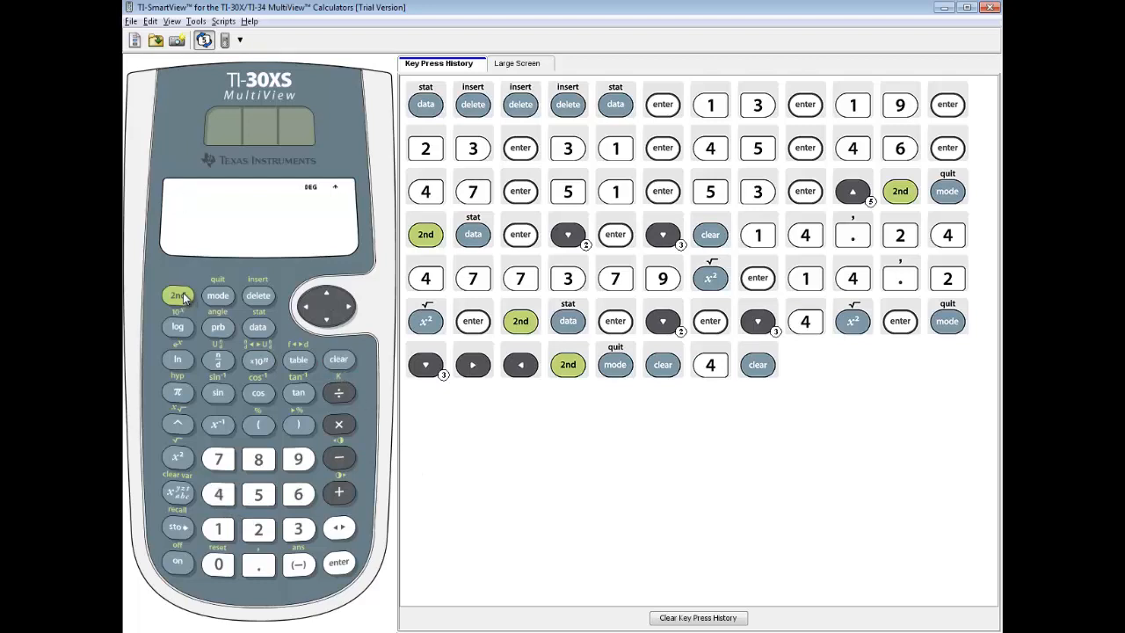
left_click(258, 327)
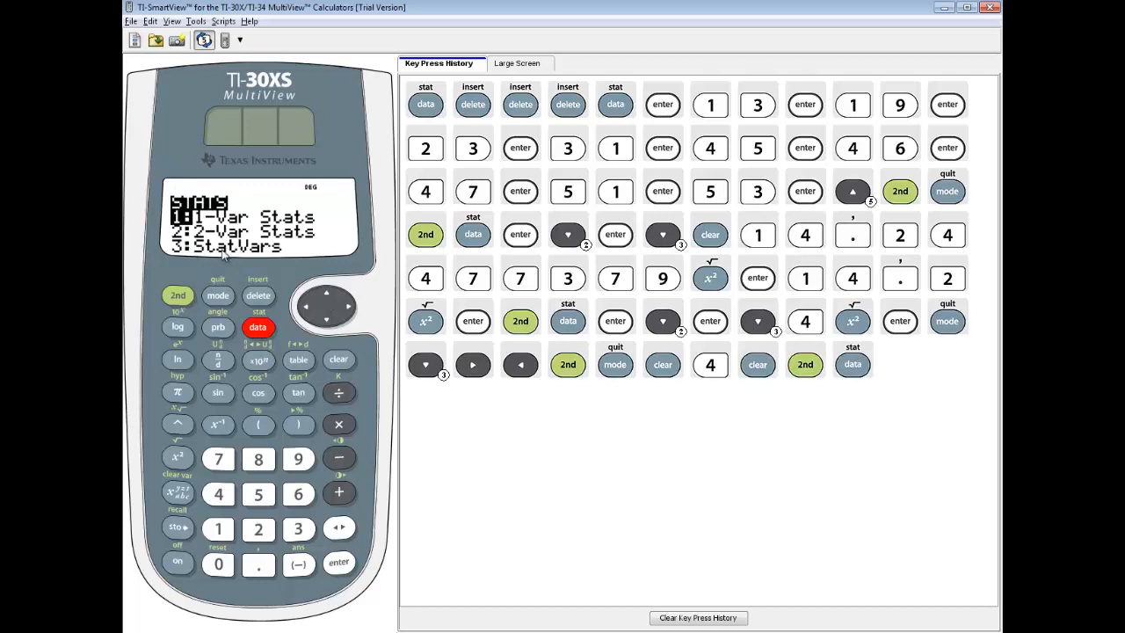
mouse_move(314, 500)
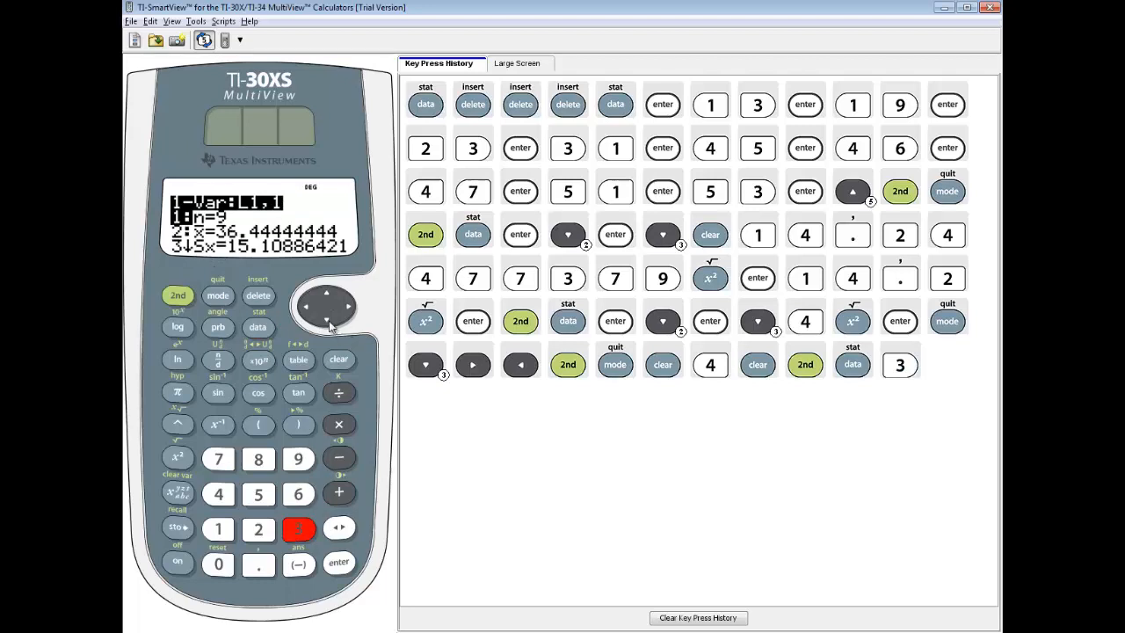
left_click(327, 320)
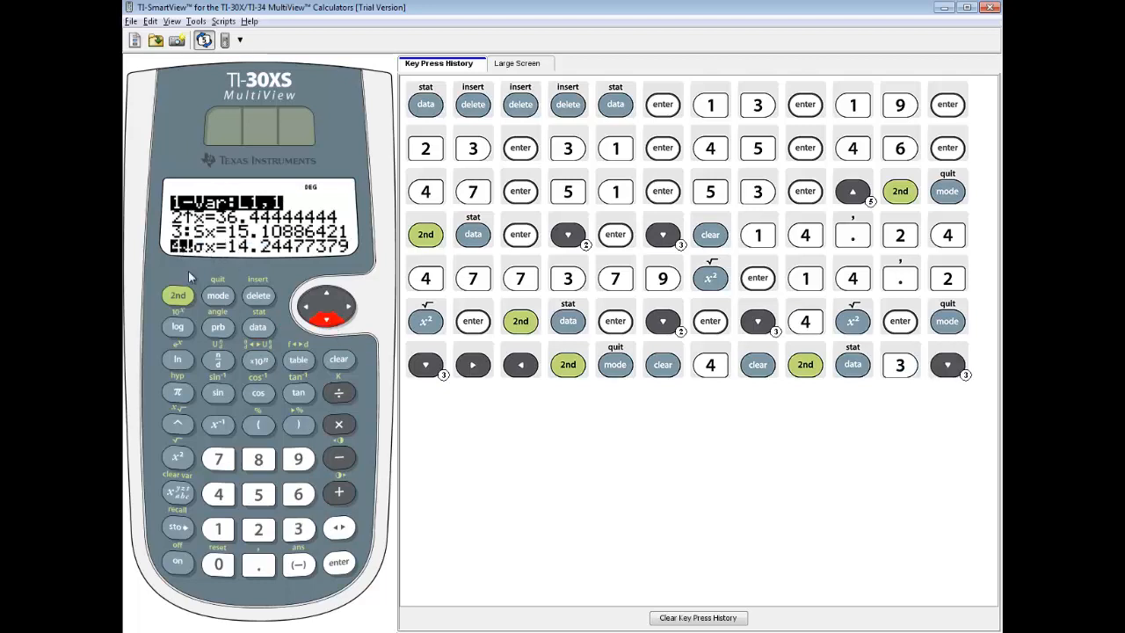
left_click(218, 494)
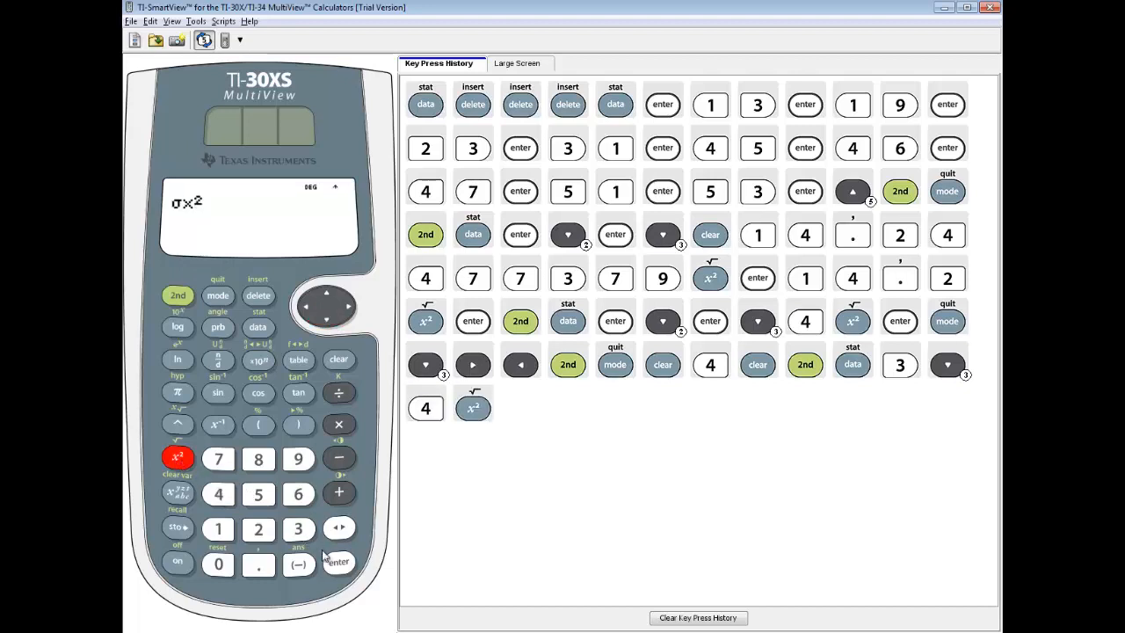
left_click(338, 565)
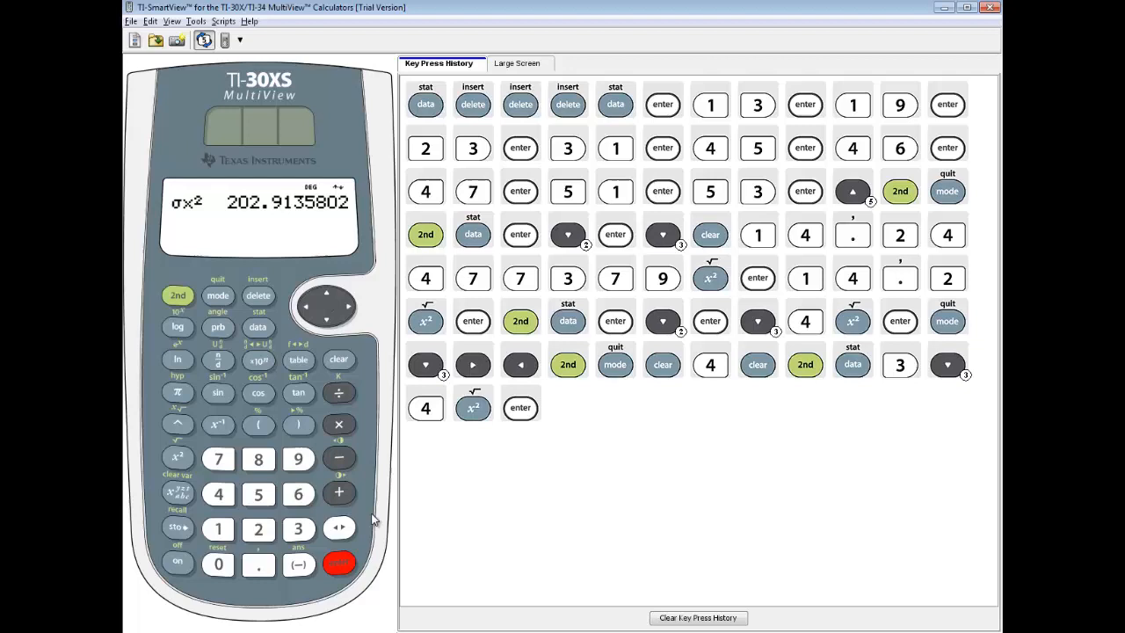
mouse_move(499, 461)
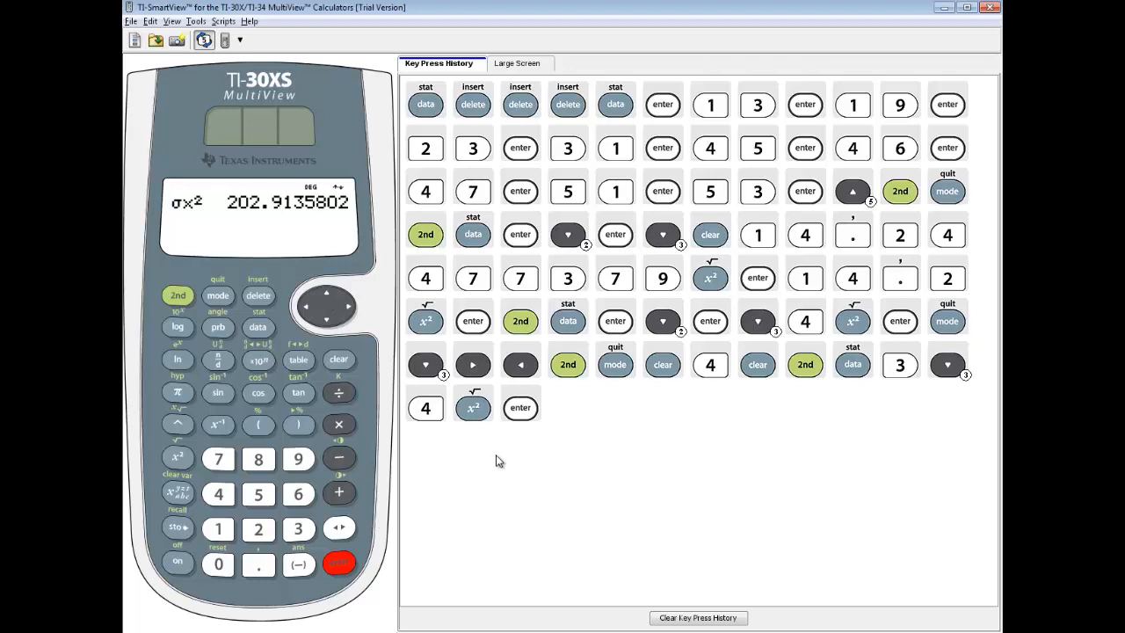
mouse_move(499, 476)
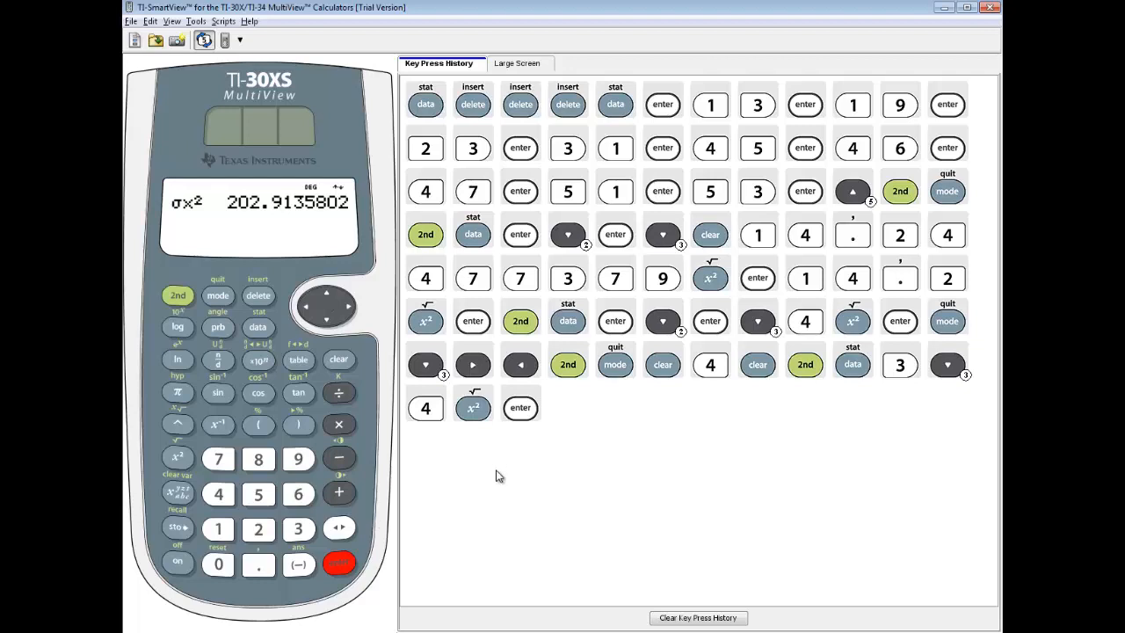